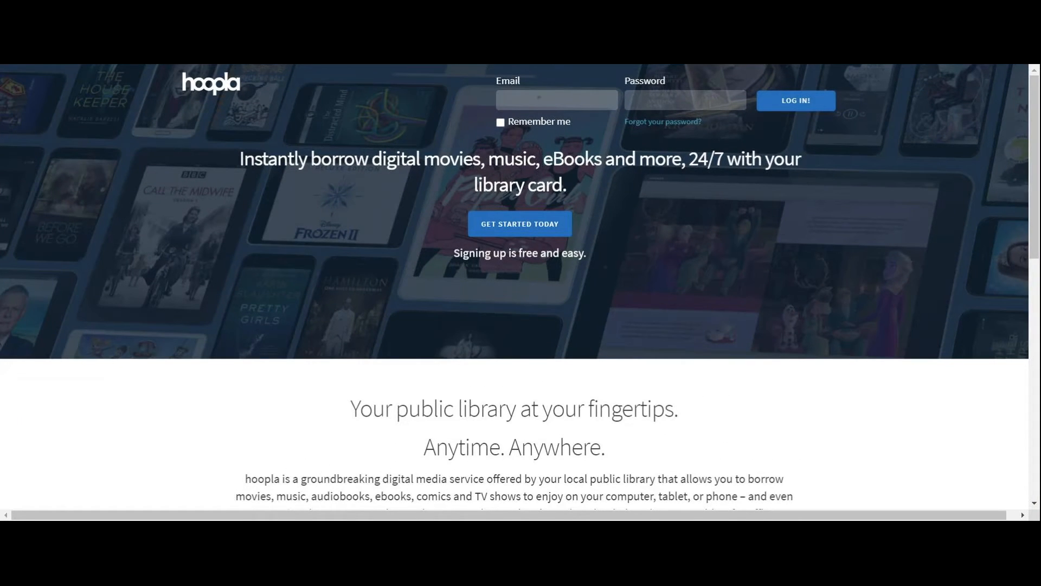
pyautogui.click(500, 121)
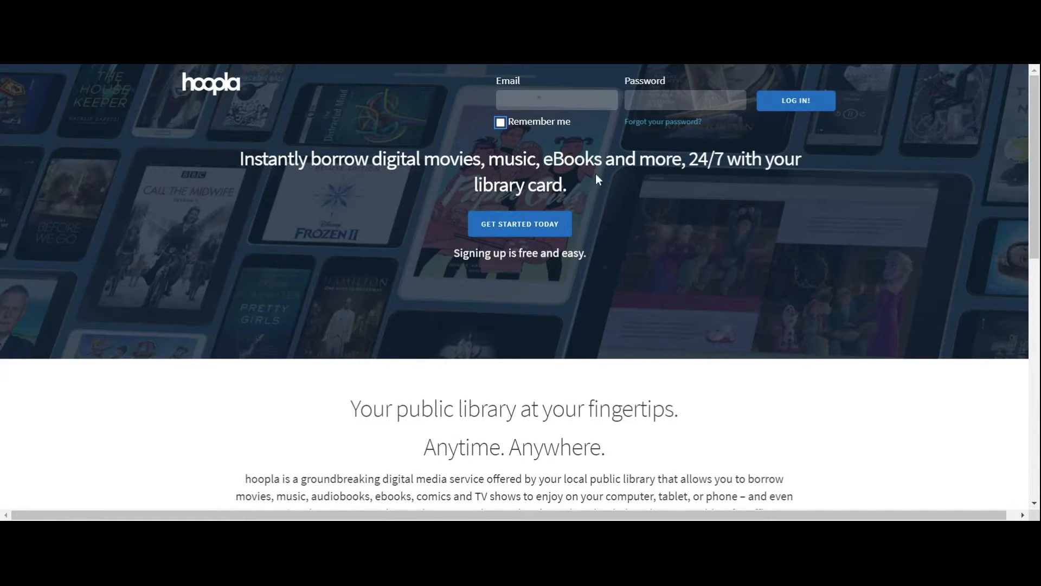
pyautogui.moveTo(316, 137)
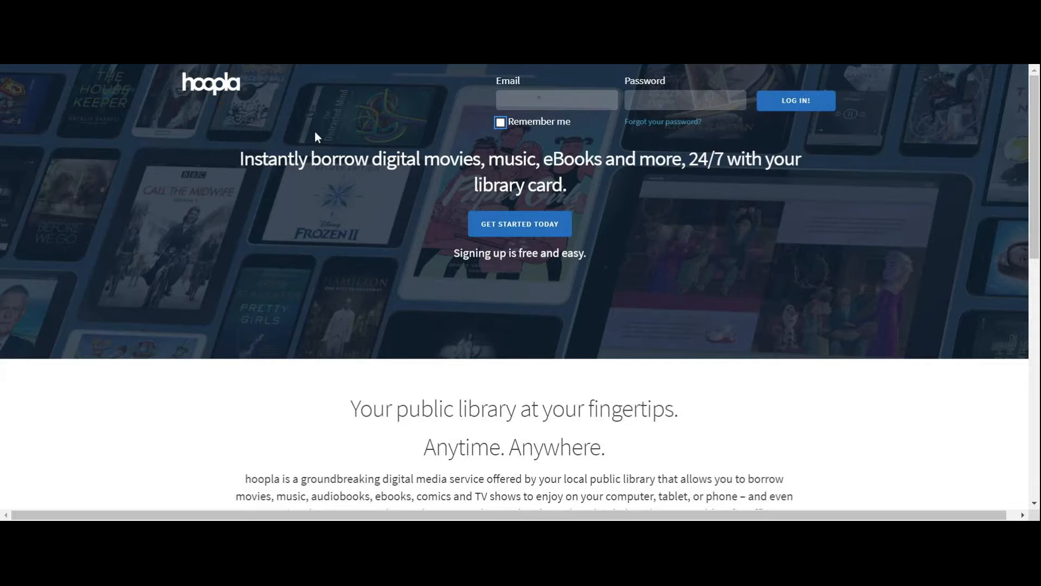
pyautogui.moveTo(239, 217)
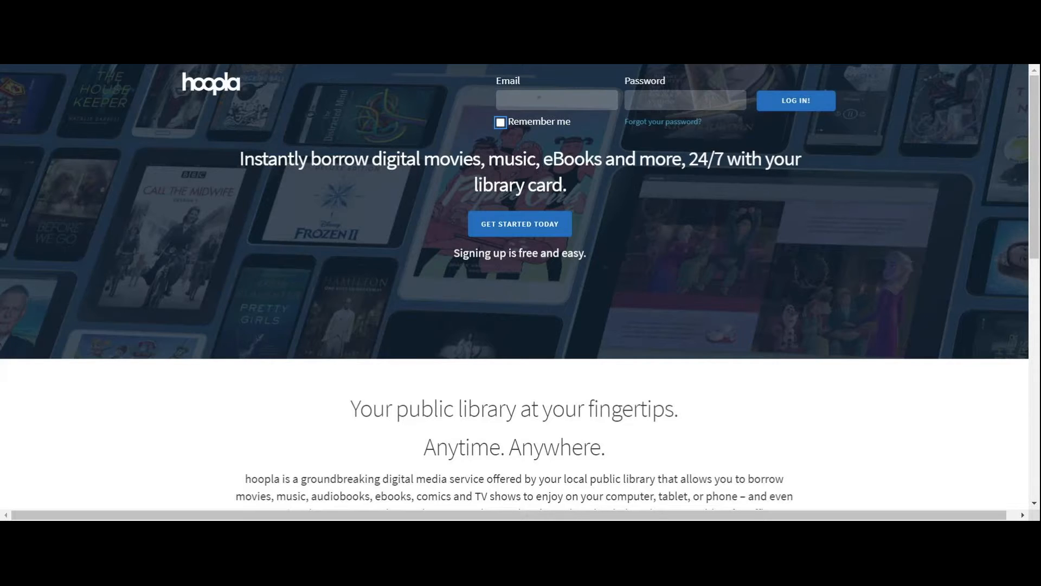
pyautogui.moveTo(252, 232)
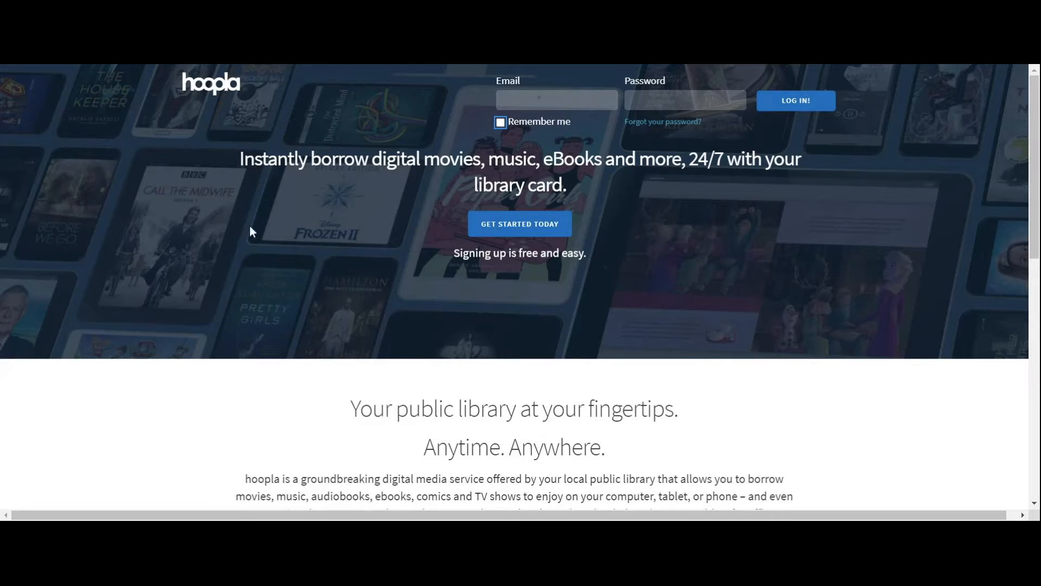
pyautogui.moveTo(534, 331)
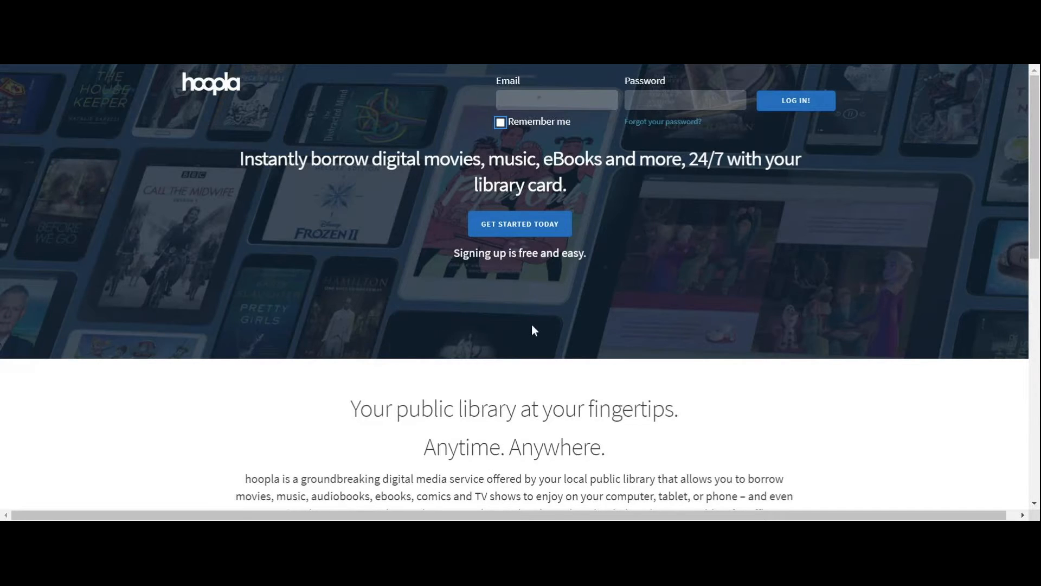
pyautogui.moveTo(423, 344)
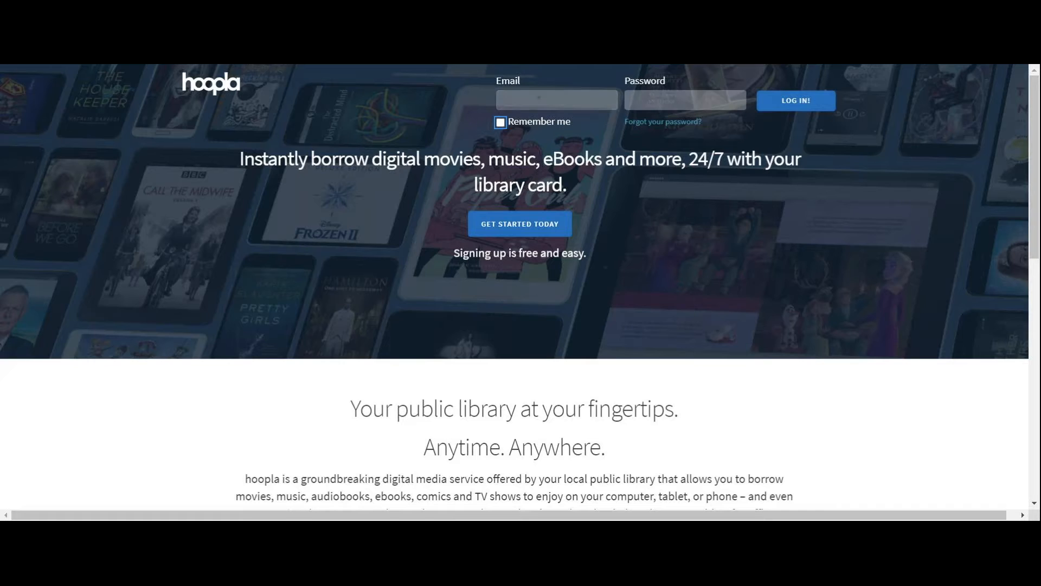
pyautogui.moveTo(524, 226)
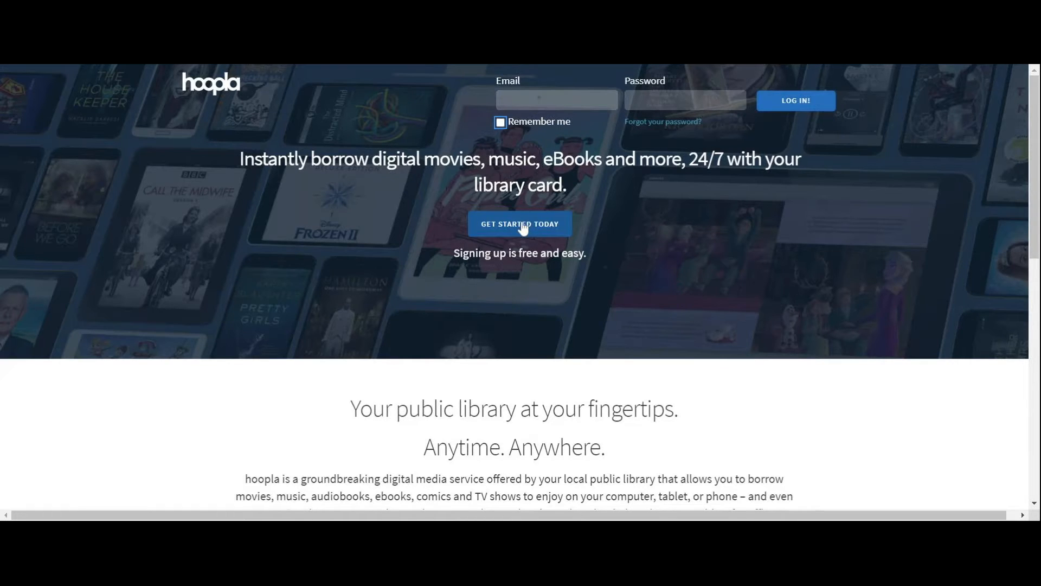
pyautogui.click(520, 224)
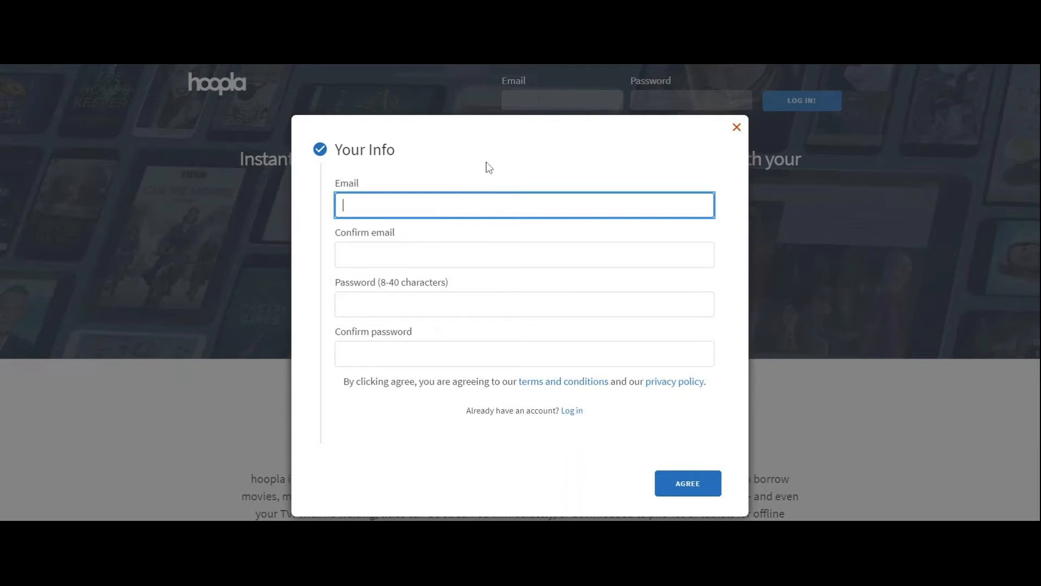
pyautogui.moveTo(282, 190)
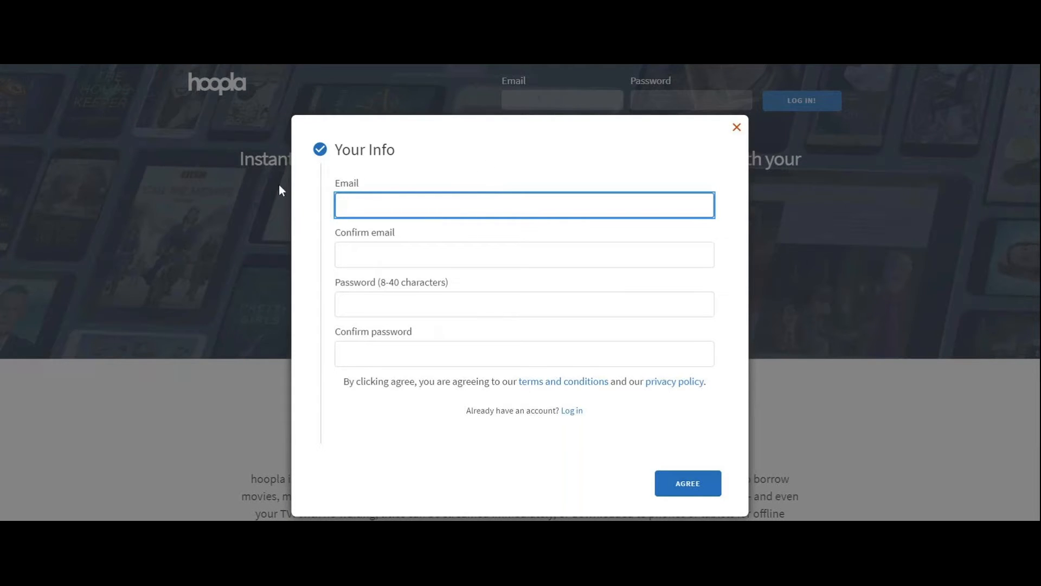
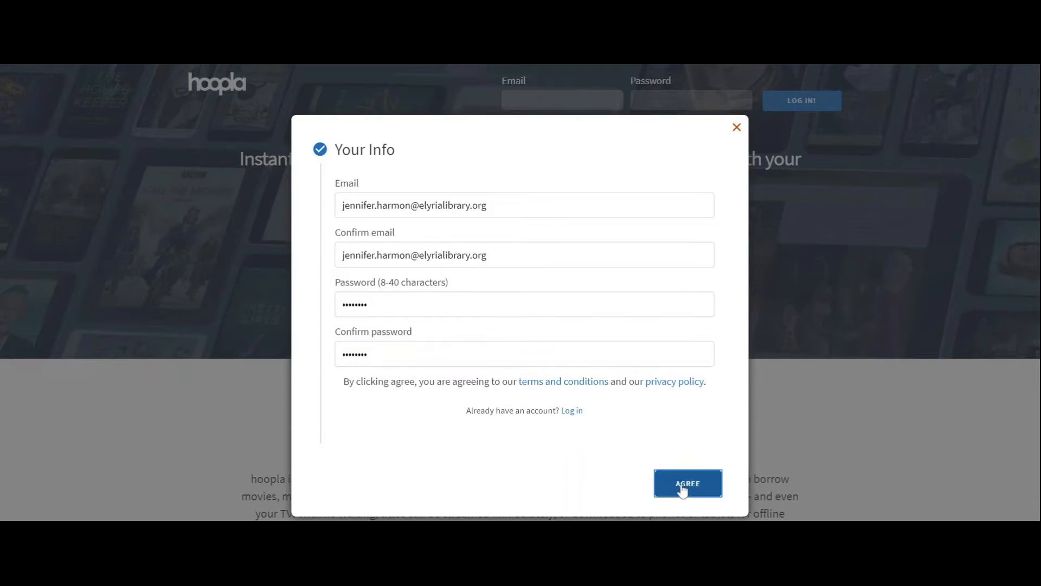
pyautogui.click(688, 483)
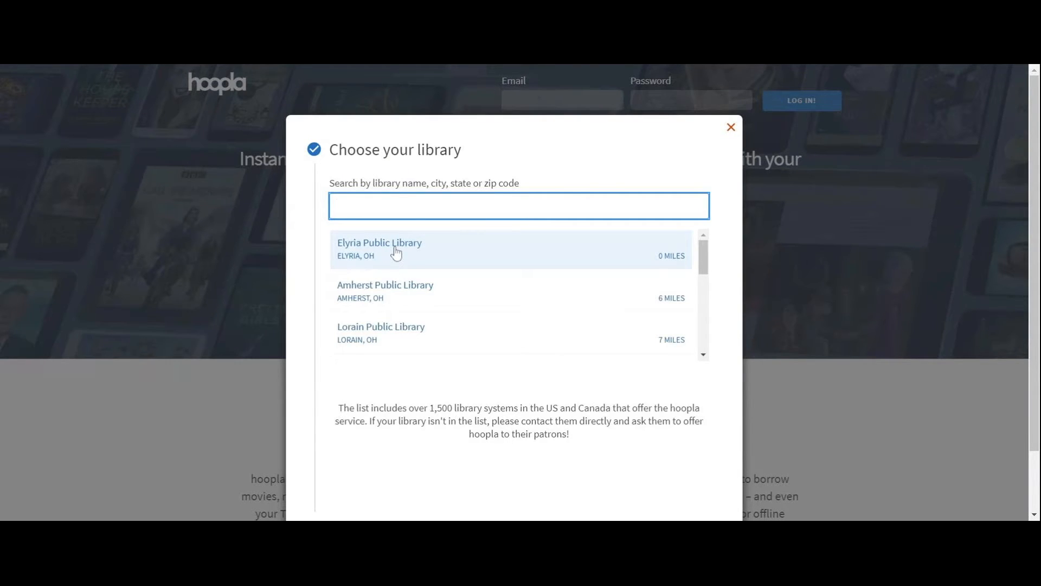
# Choose Elyria Public Library, continue to the library card step, then close the sign-up dialog
pyautogui.click(519, 206)
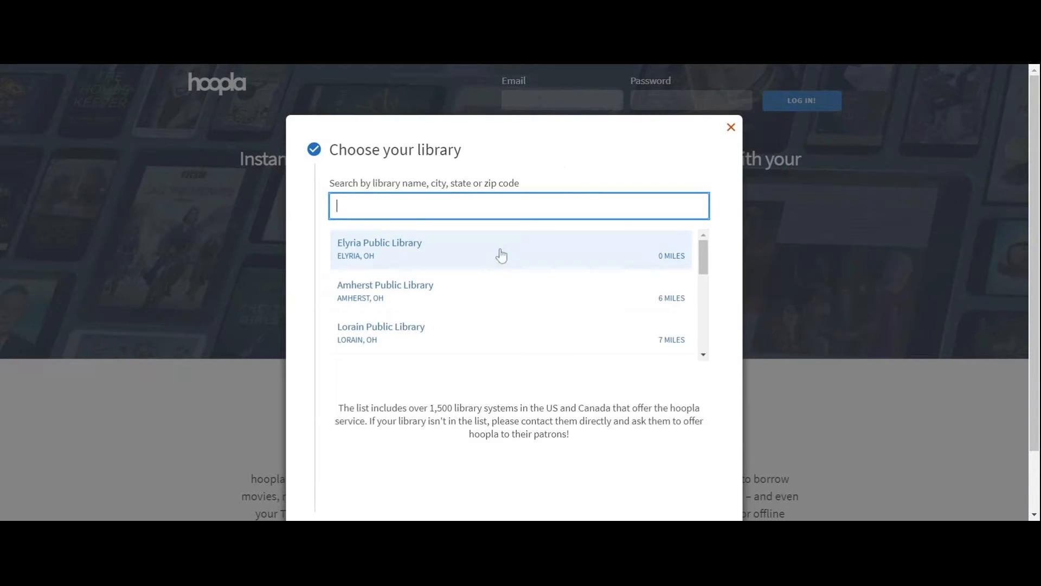
pyautogui.click(498, 253)
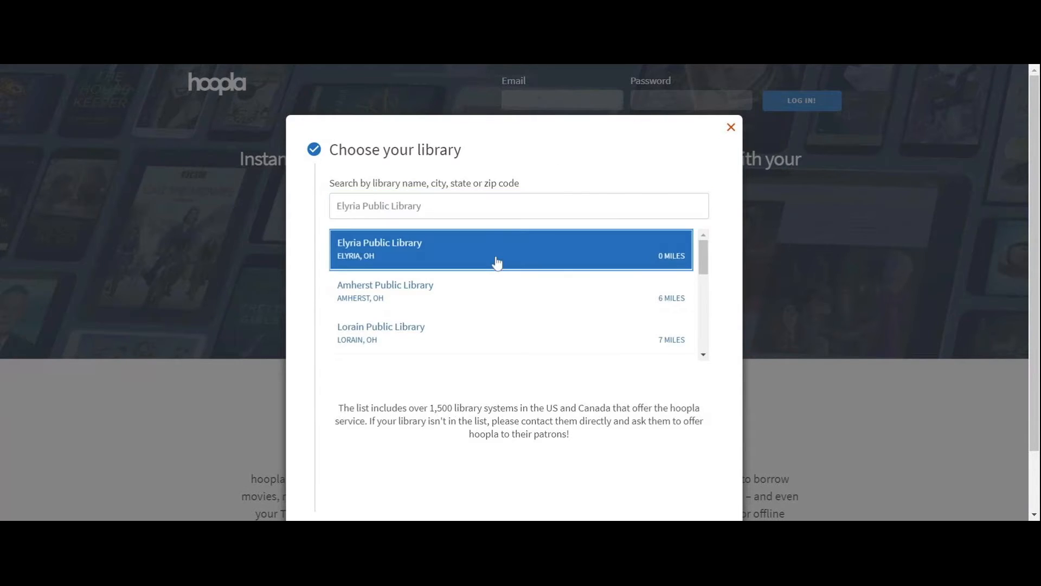
pyautogui.click(497, 250)
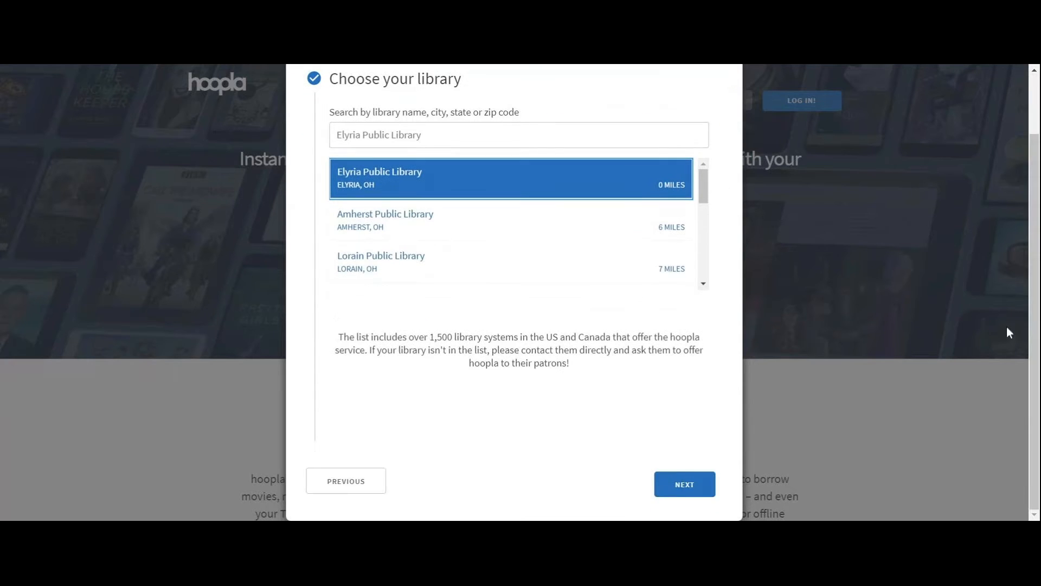
pyautogui.click(685, 484)
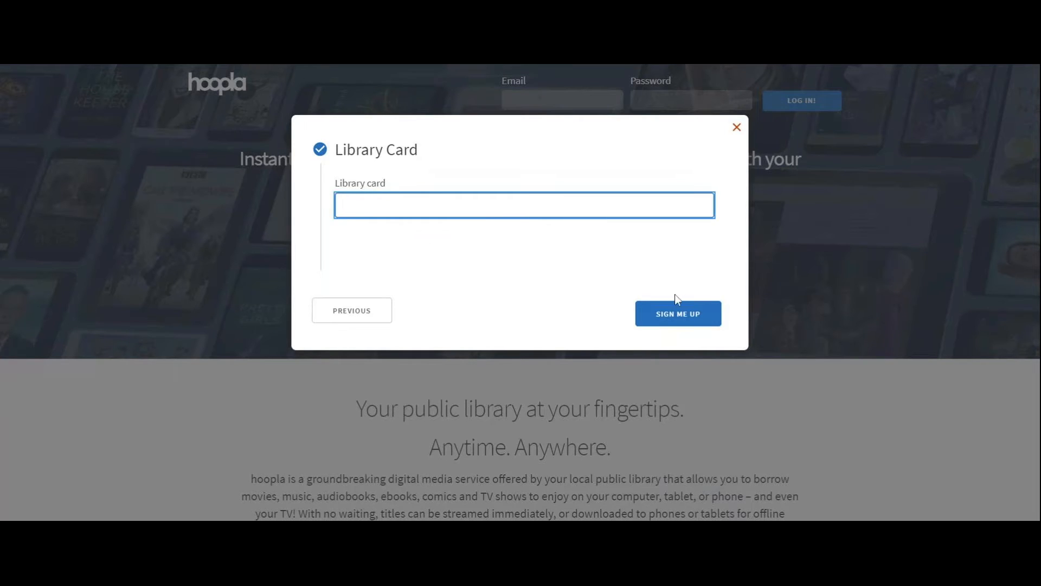
pyautogui.moveTo(687, 276)
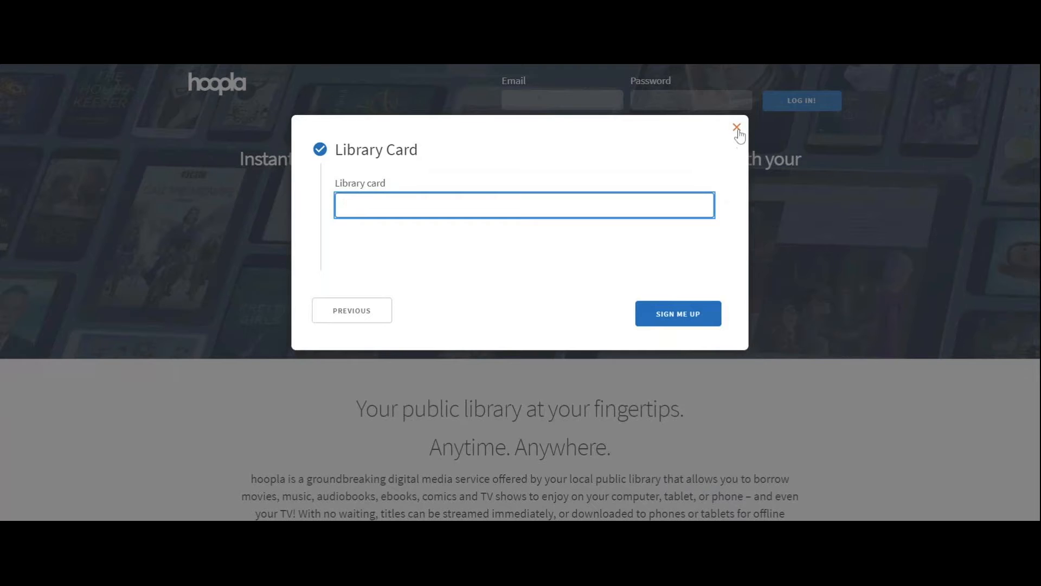
pyautogui.click(734, 125)
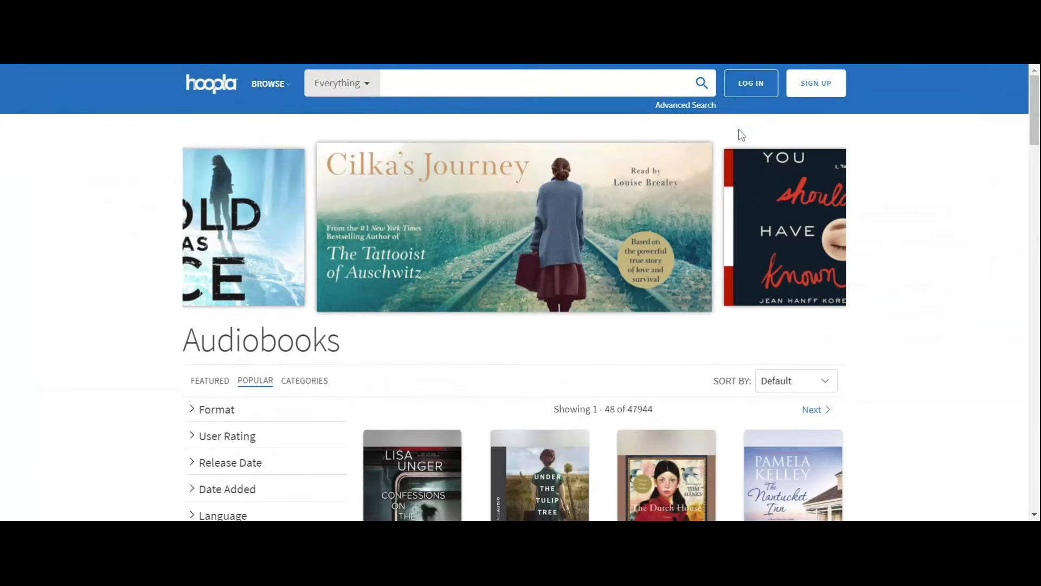
pyautogui.click(751, 83)
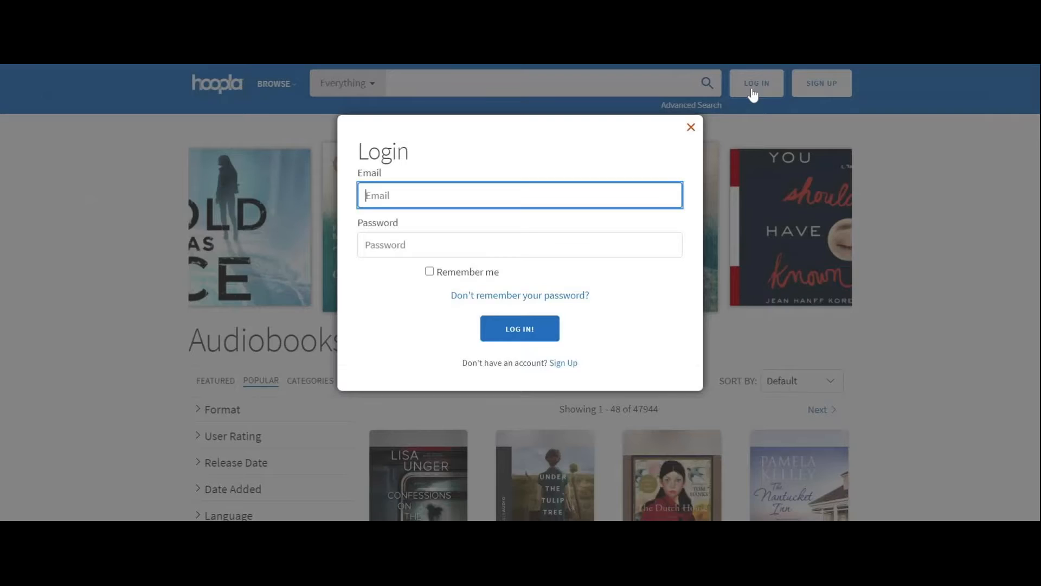
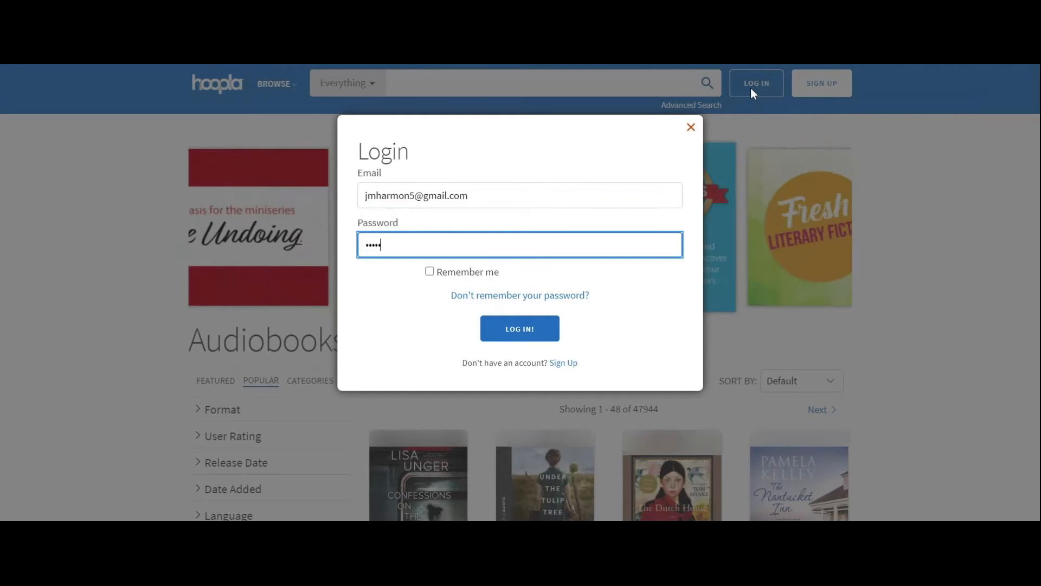
pyautogui.write('••••')
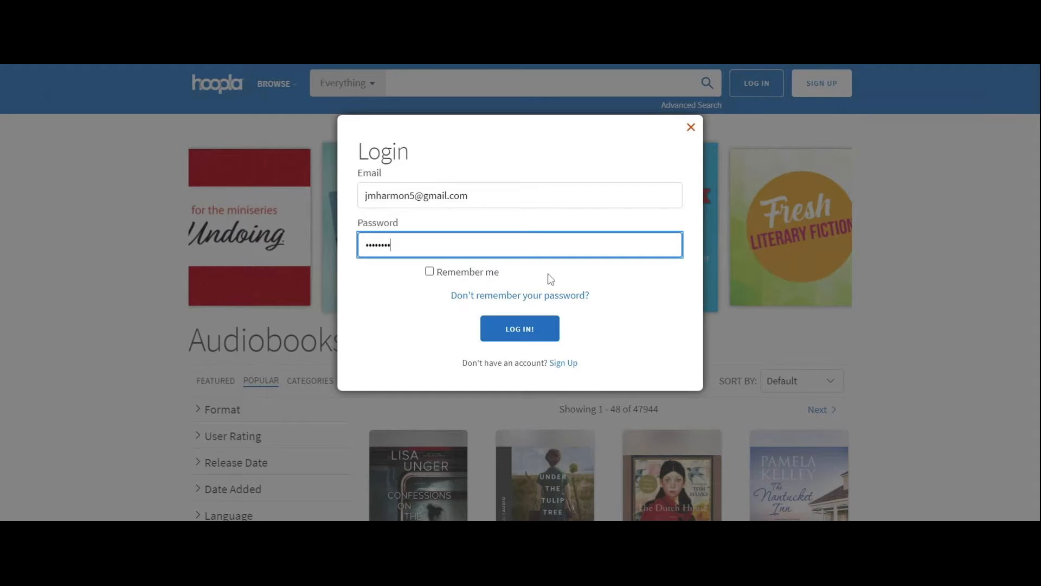
pyautogui.moveTo(535, 341)
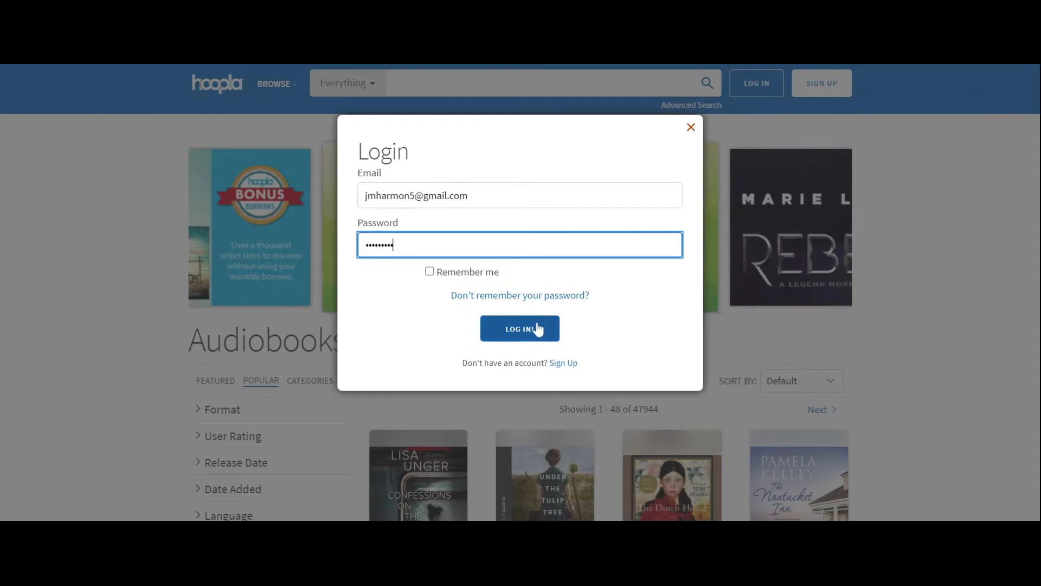
pyautogui.click(520, 328)
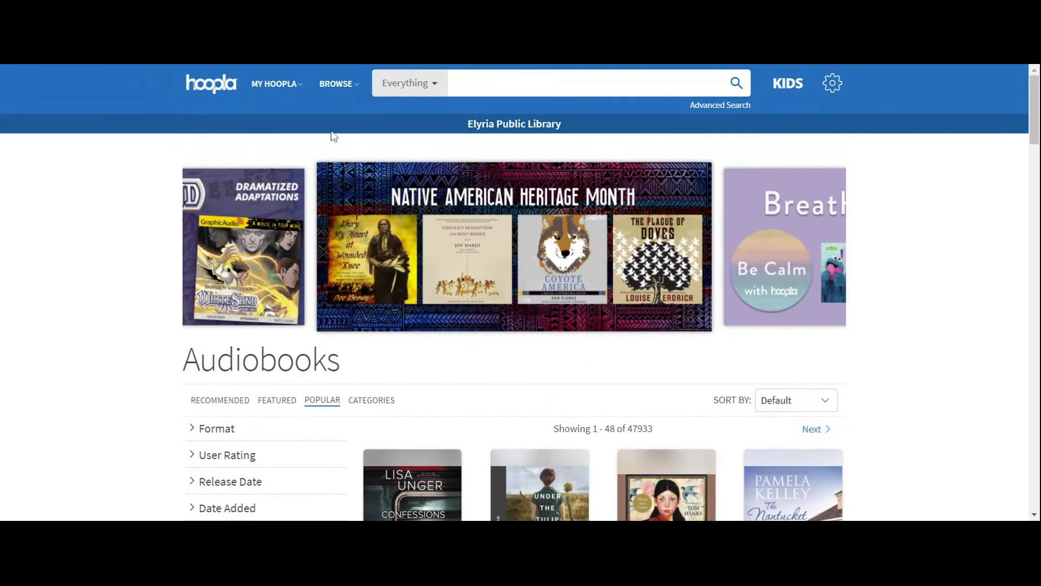
pyautogui.click(335, 84)
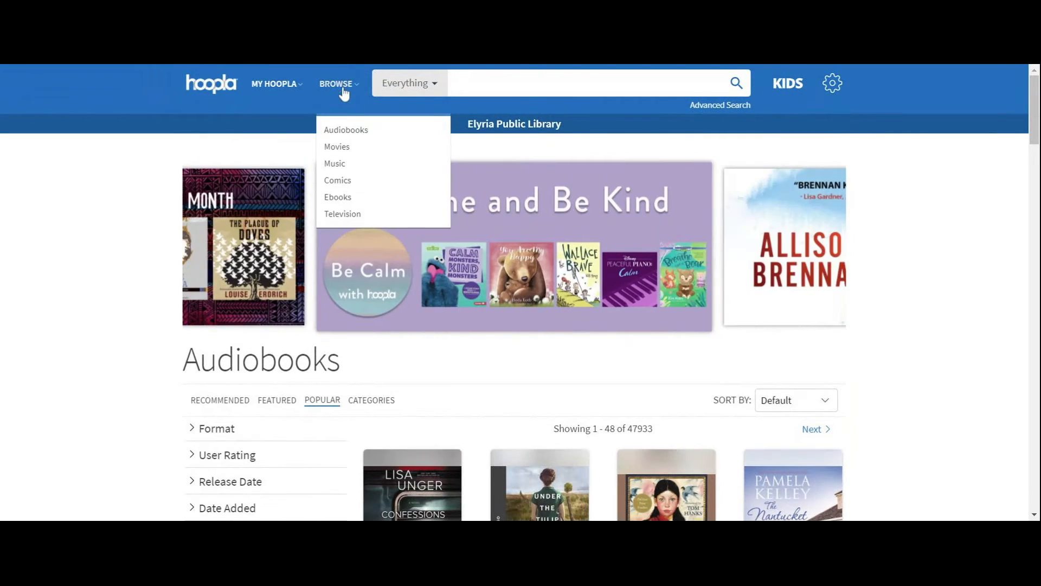
pyautogui.moveTo(340, 103)
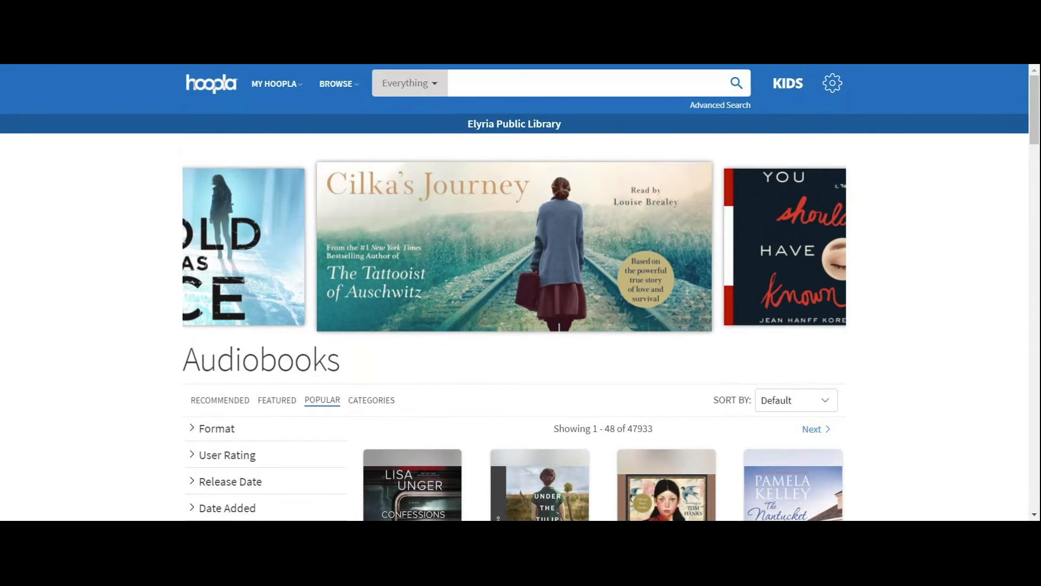
pyautogui.click(596, 82)
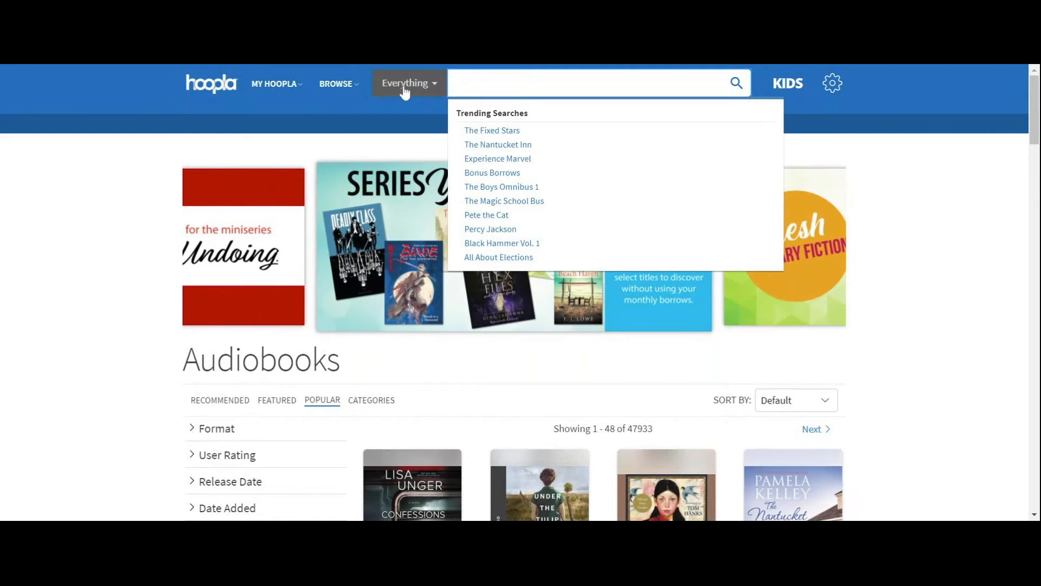
pyautogui.click(337, 83)
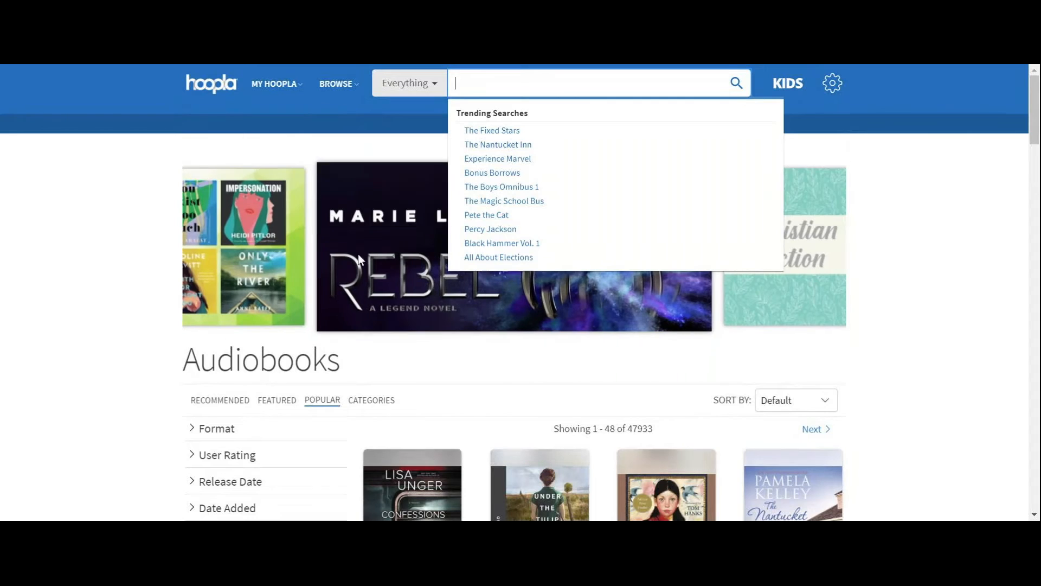
pyautogui.click(412, 389)
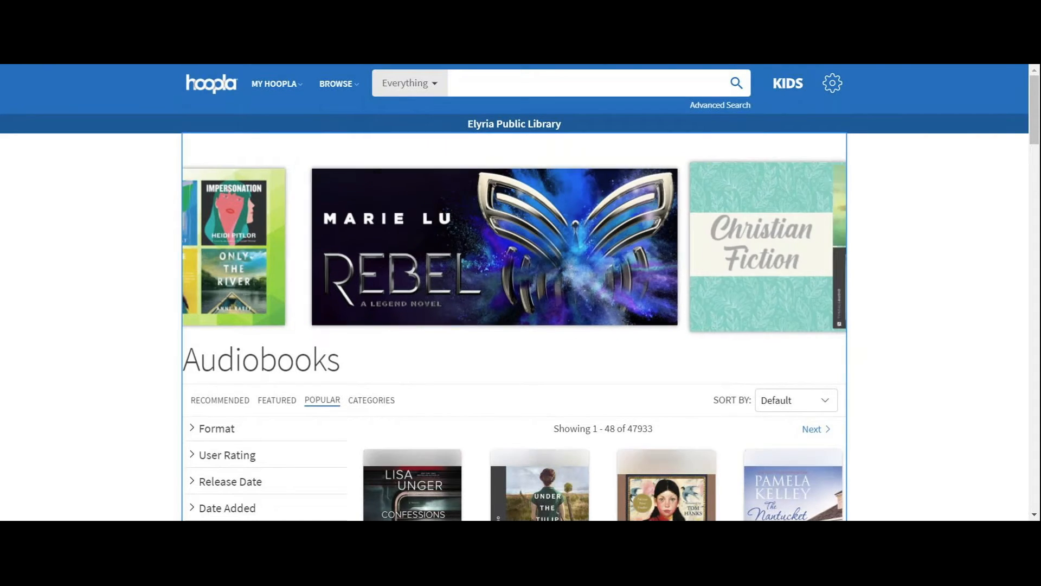
pyautogui.click(335, 84)
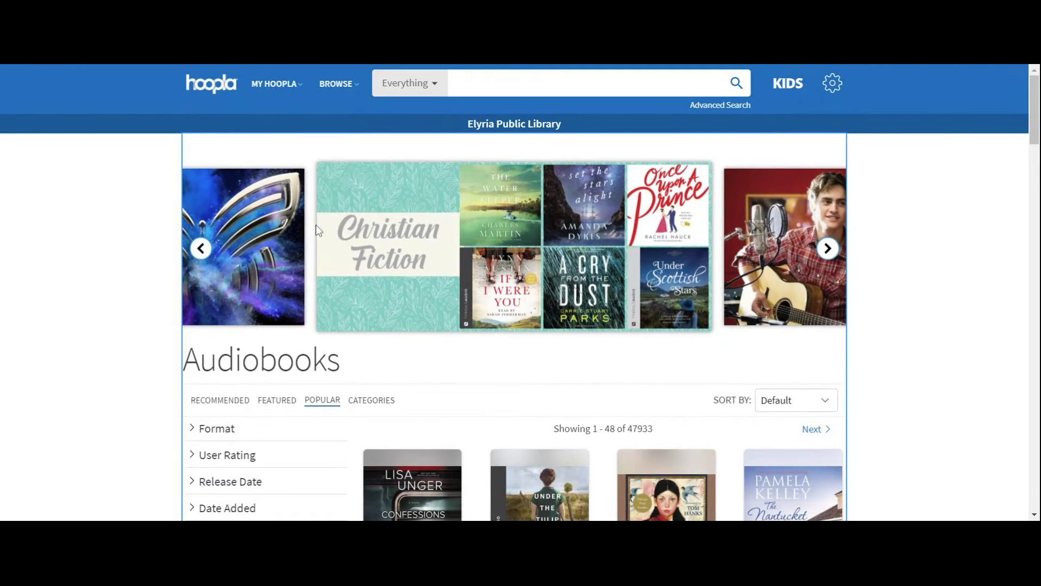
pyautogui.moveTo(280, 348)
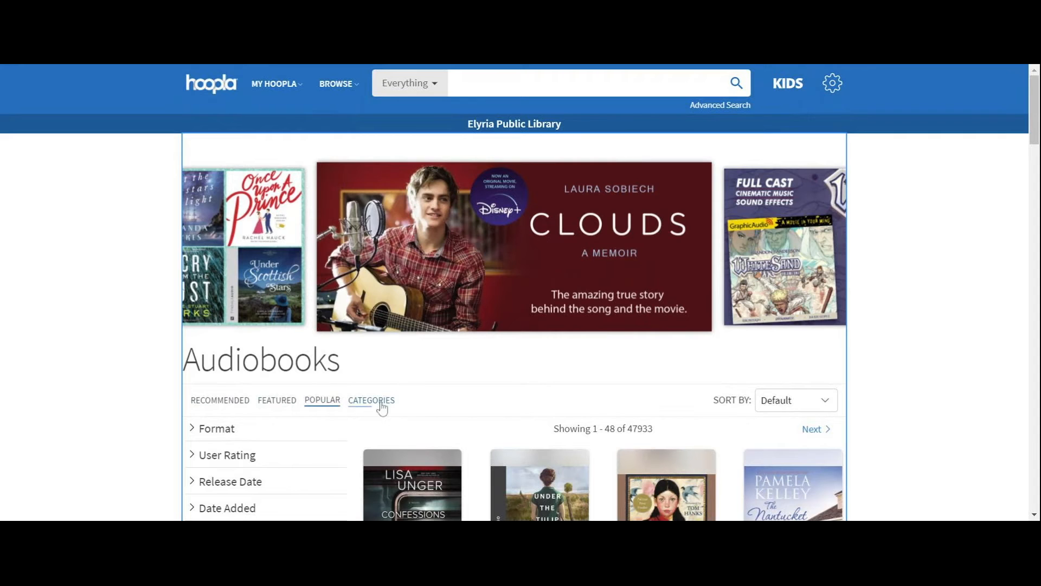
# Show the audiobook categories and open Action & Adventure, with 4,962 titles
pyautogui.click(371, 400)
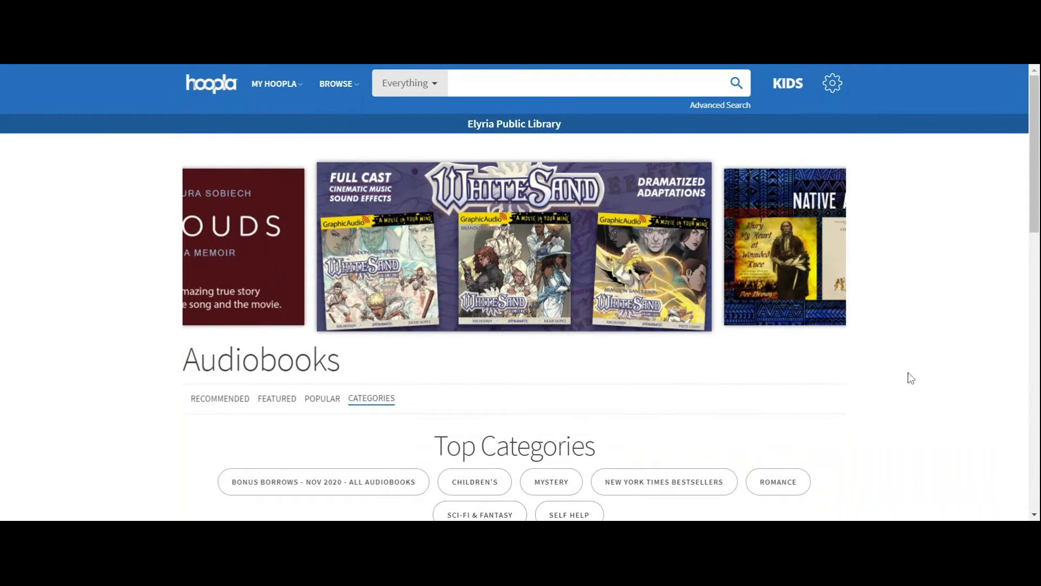
pyautogui.scroll(-3)
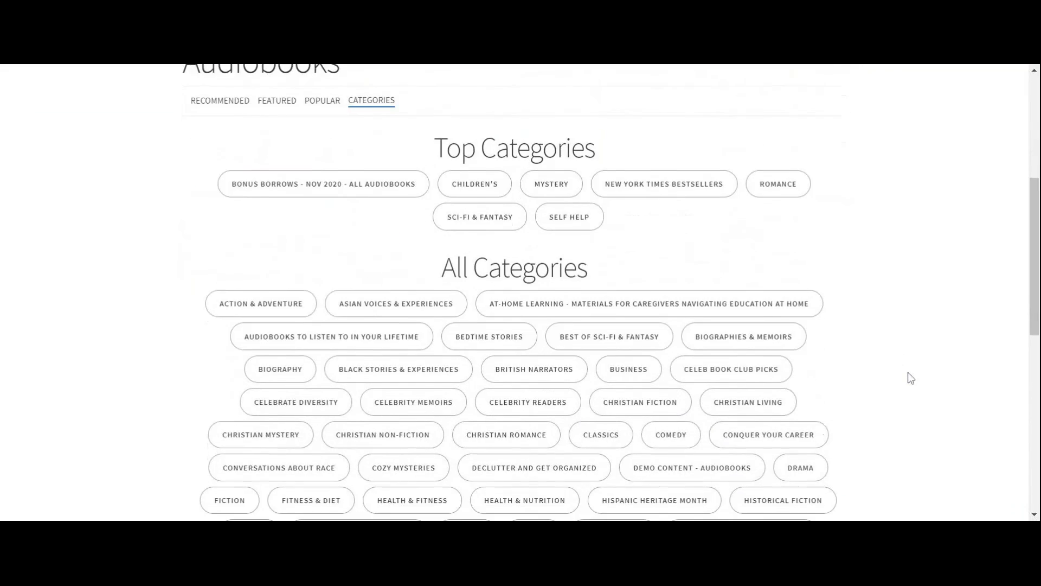
pyautogui.scroll(-3)
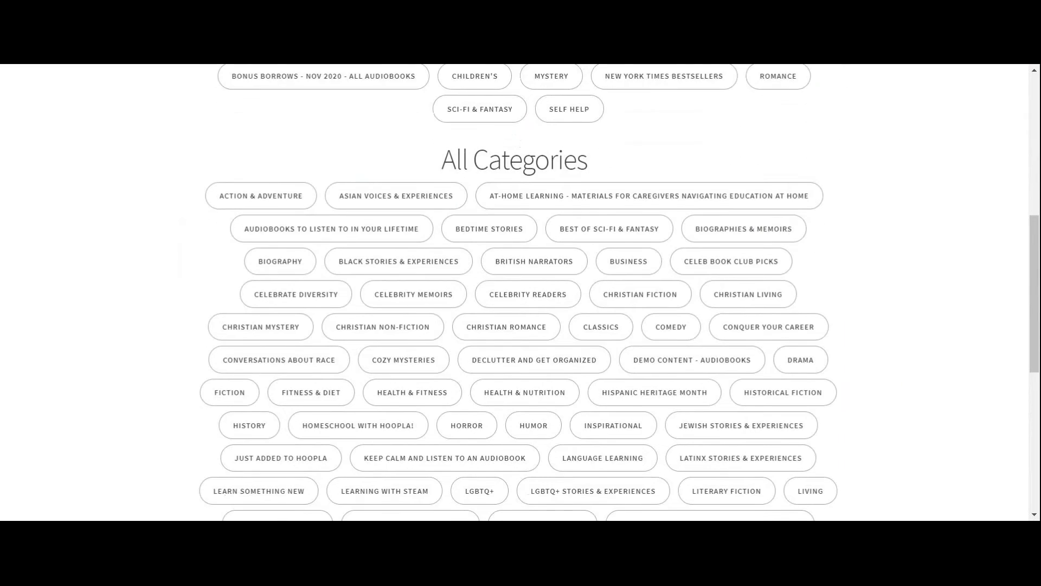
pyautogui.scroll(-3)
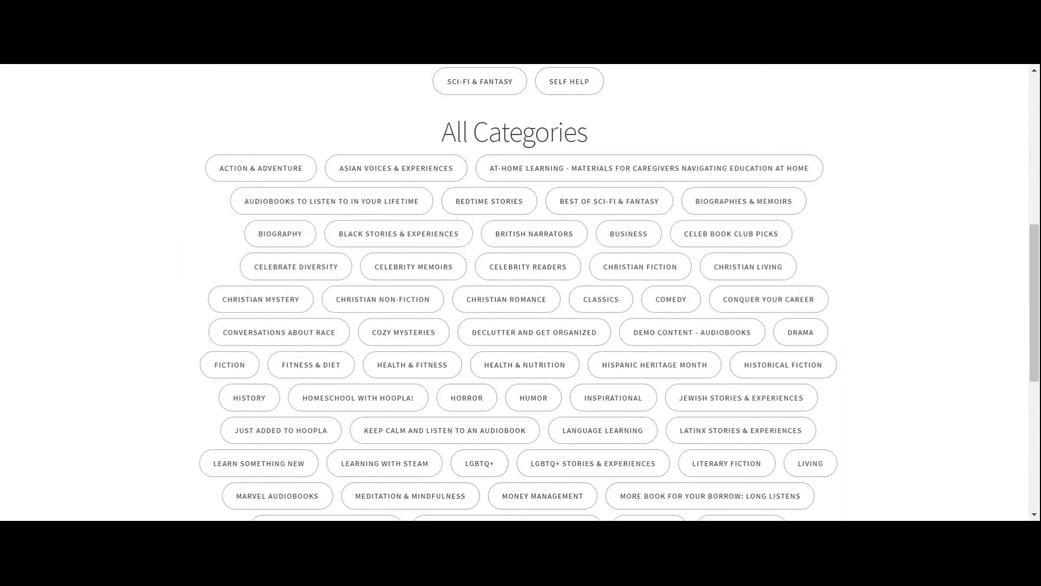
pyautogui.scroll(-3)
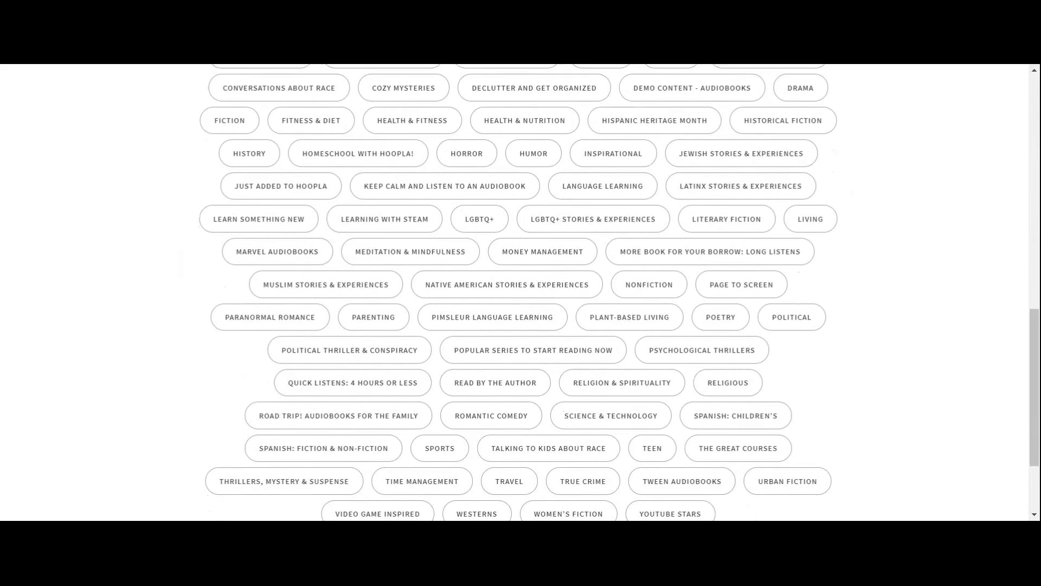
pyautogui.scroll(3)
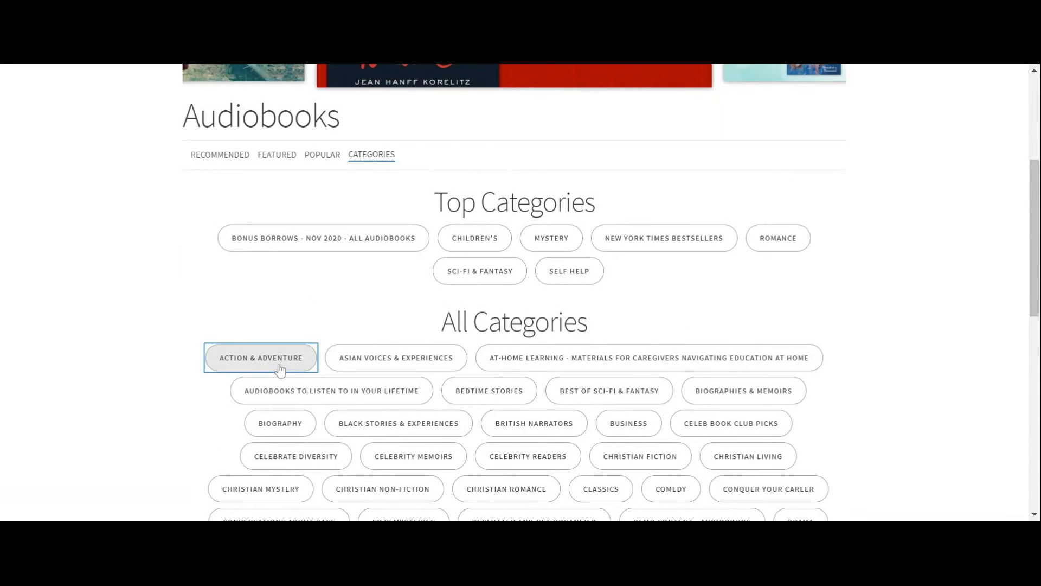
pyautogui.click(260, 358)
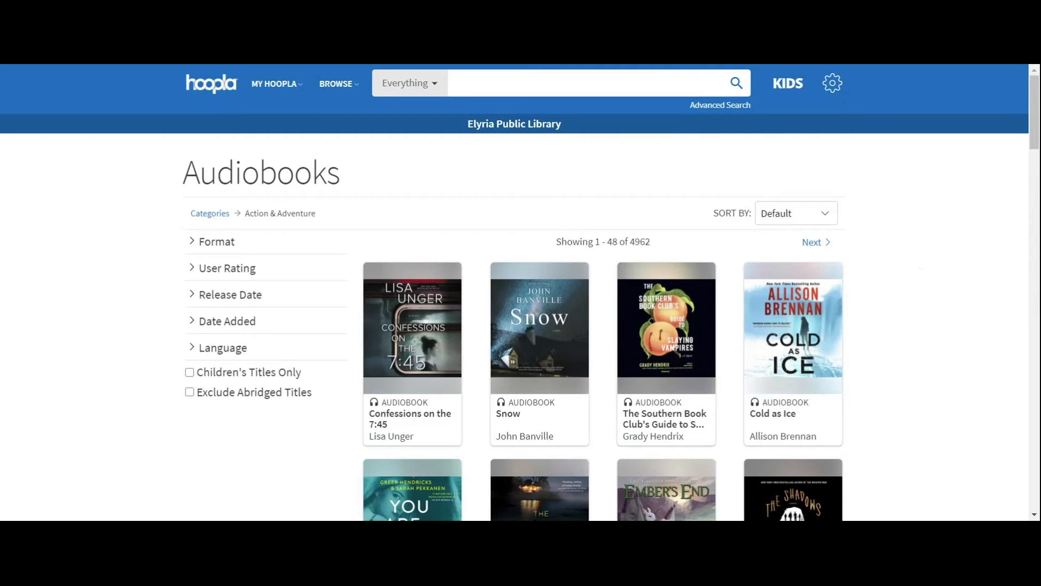
pyautogui.moveTo(5, 123)
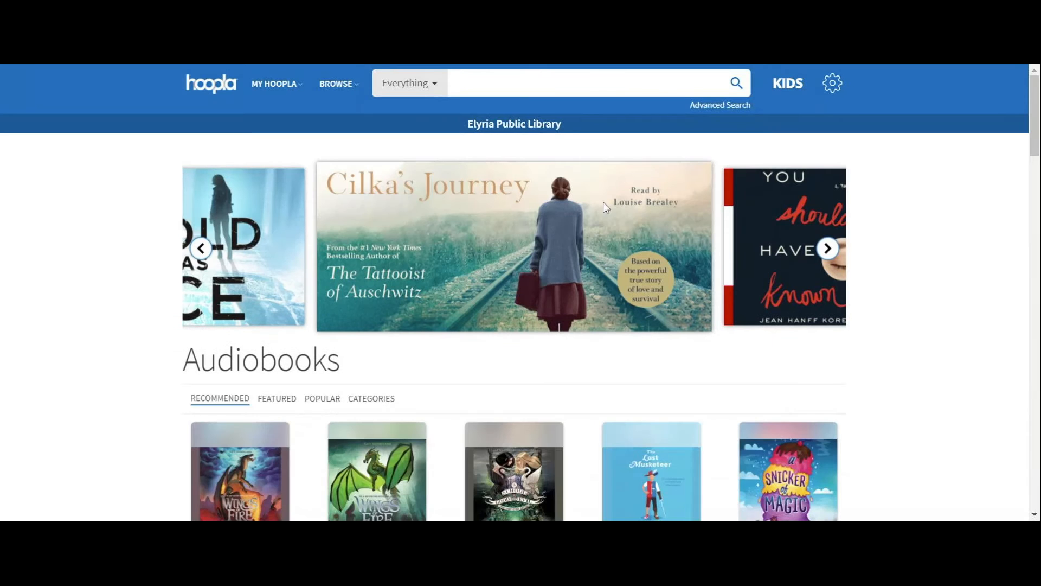
pyautogui.moveTo(929, 280)
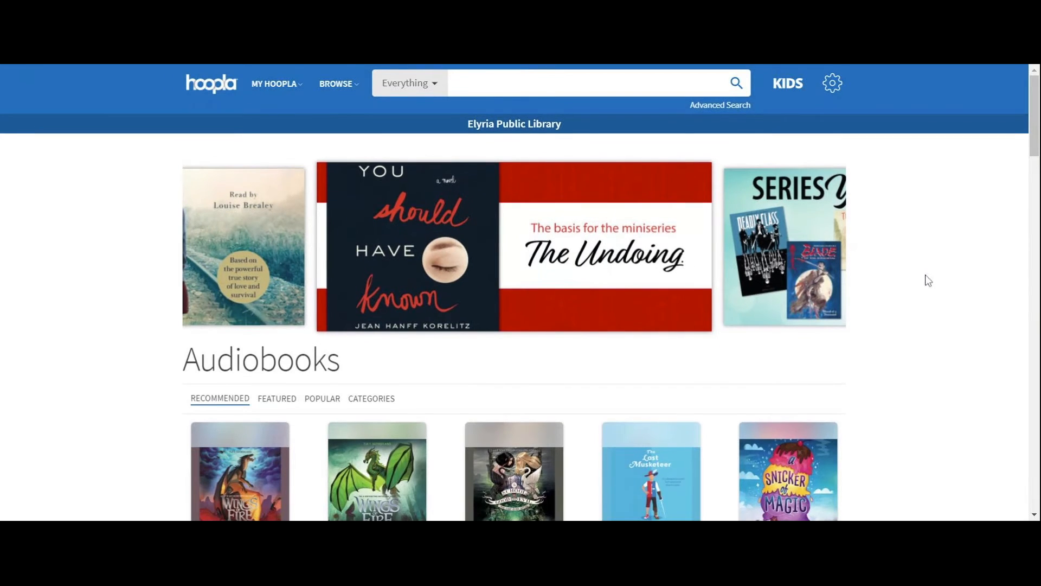
# Scroll through the recommended audiobooks on the Elyria Public Library Audiobooks home page
pyautogui.scroll(-3)
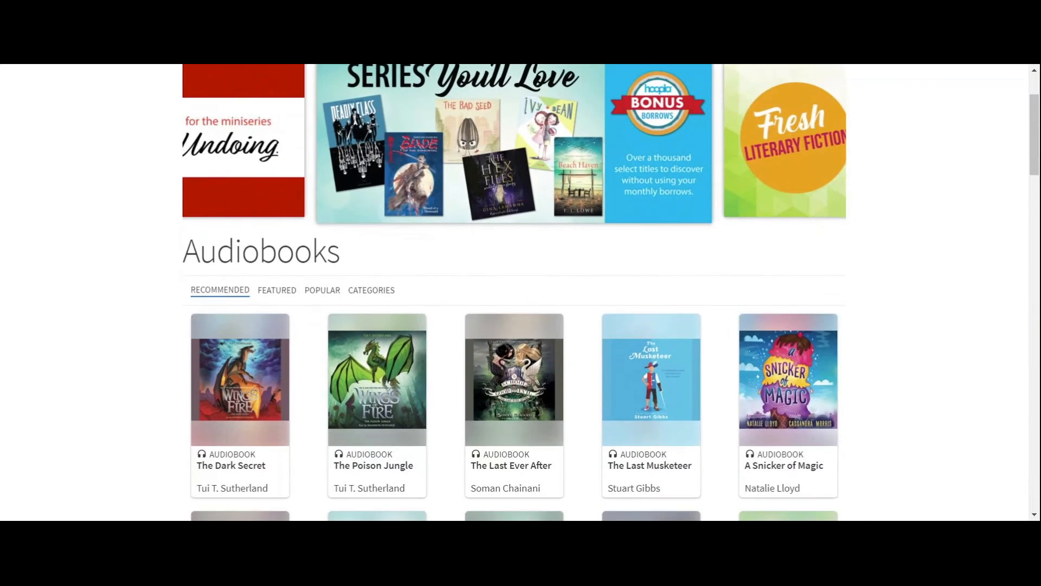
pyautogui.scroll(-3)
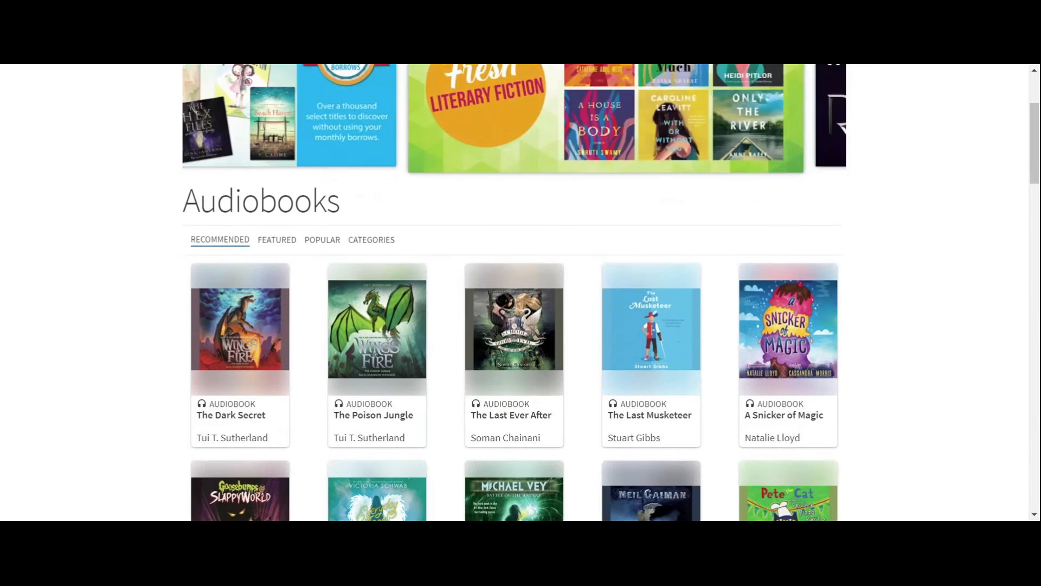
pyautogui.scroll(-3)
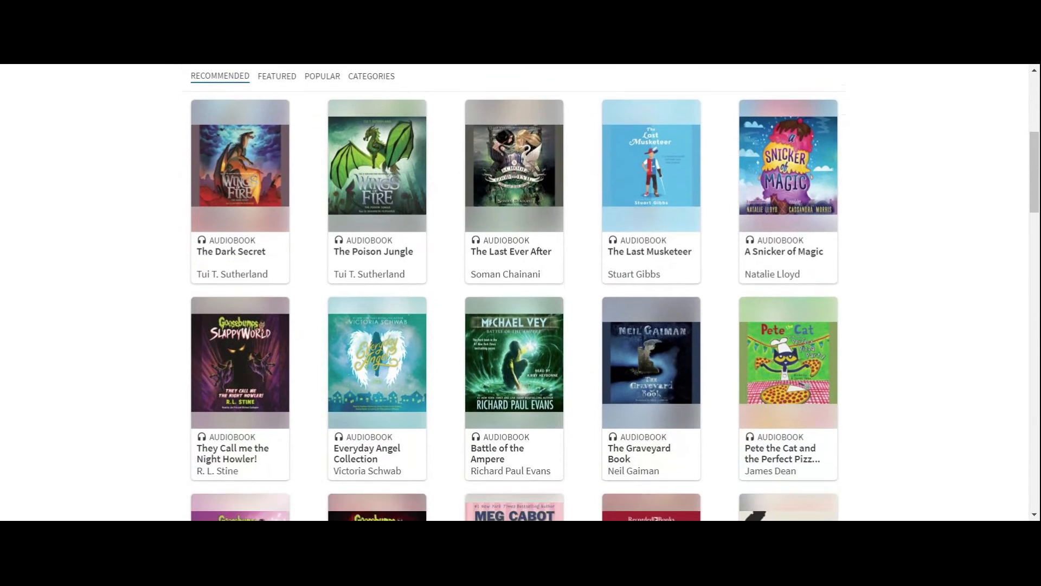
pyautogui.scroll(3)
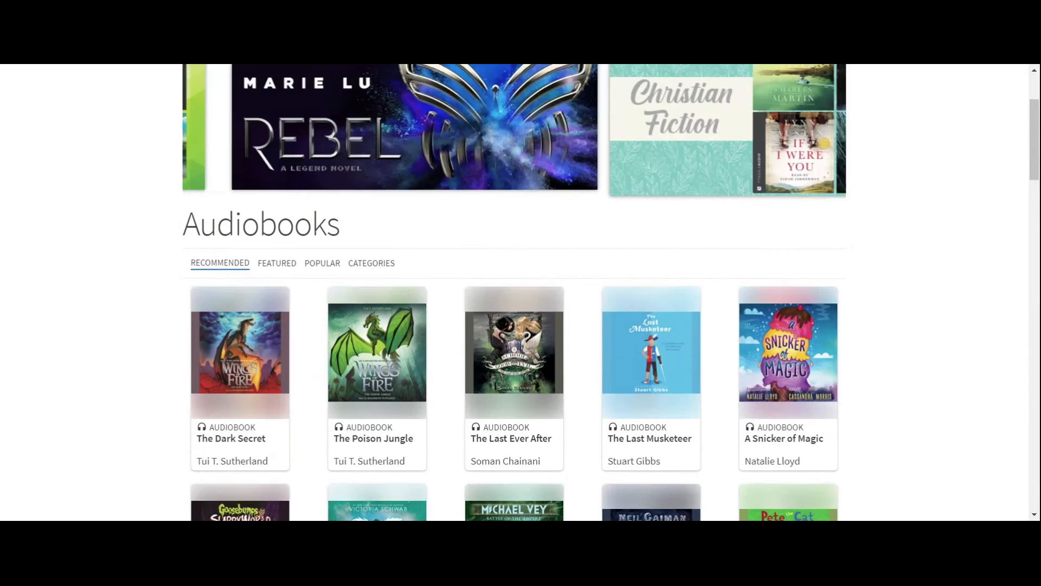
pyautogui.scroll(-3)
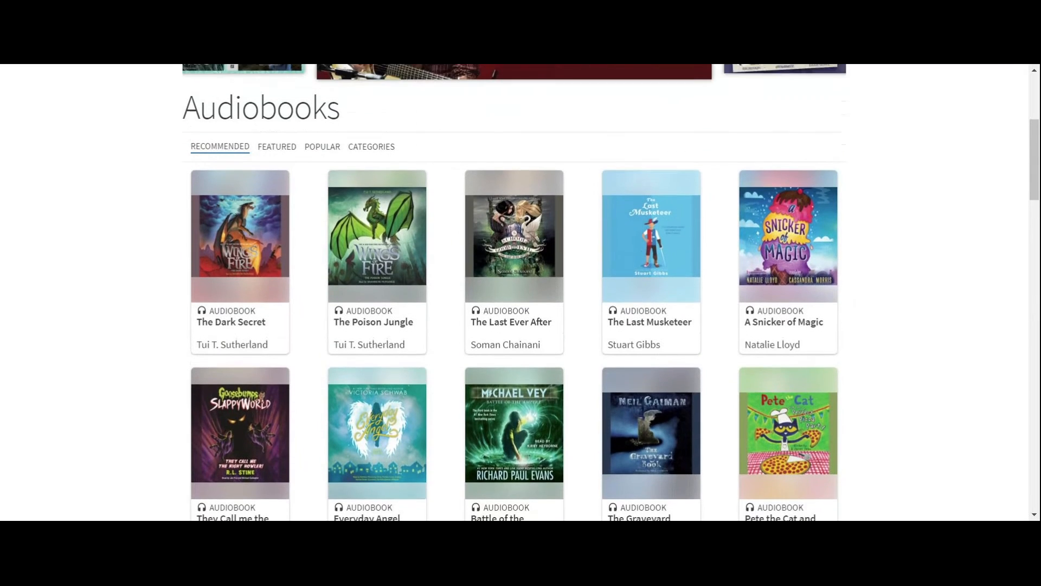
pyautogui.scroll(3)
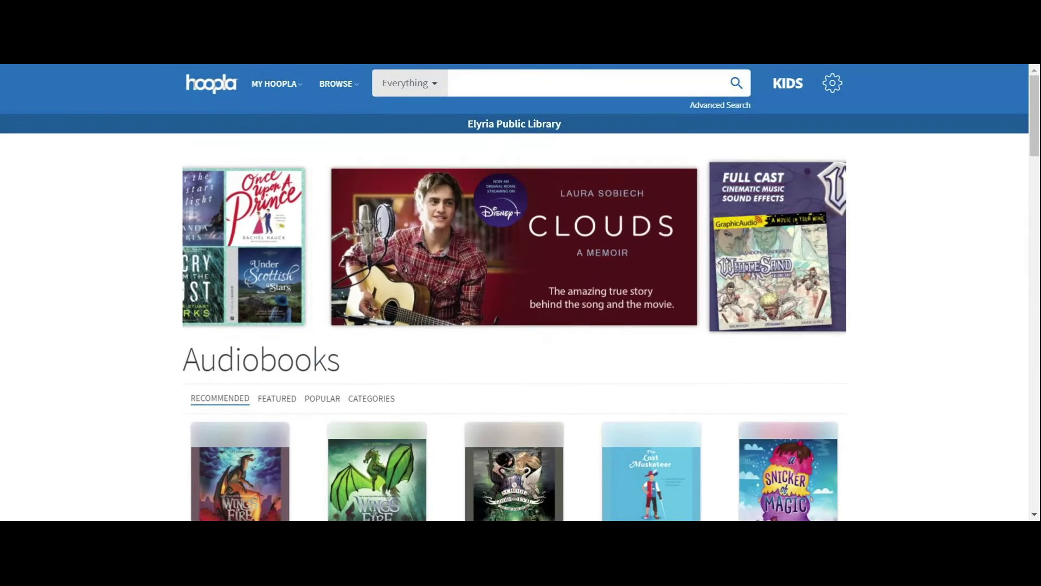
# Switch the browse media type to Ebooks
pyautogui.click(827, 248)
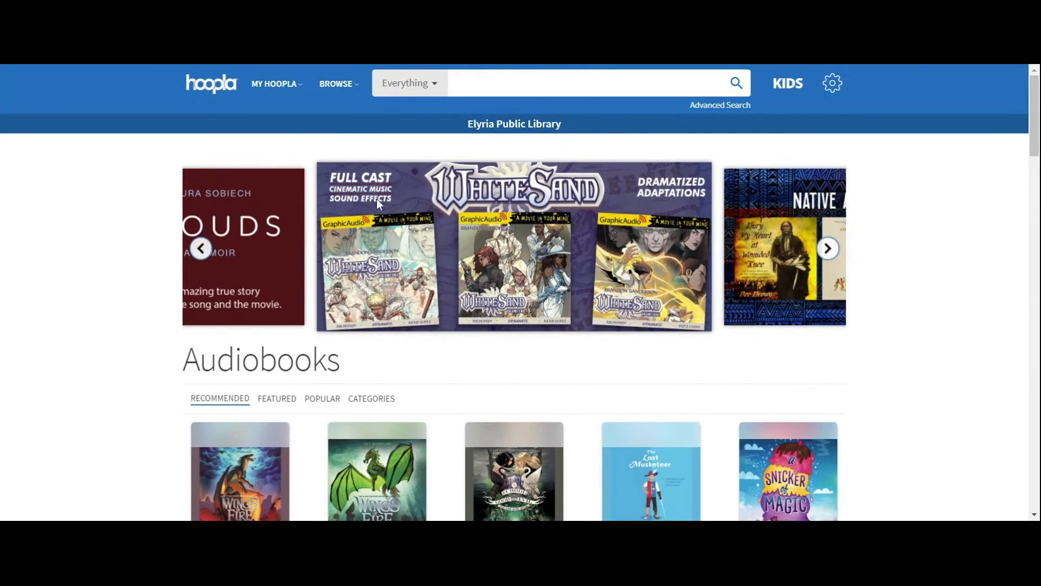
pyautogui.click(336, 83)
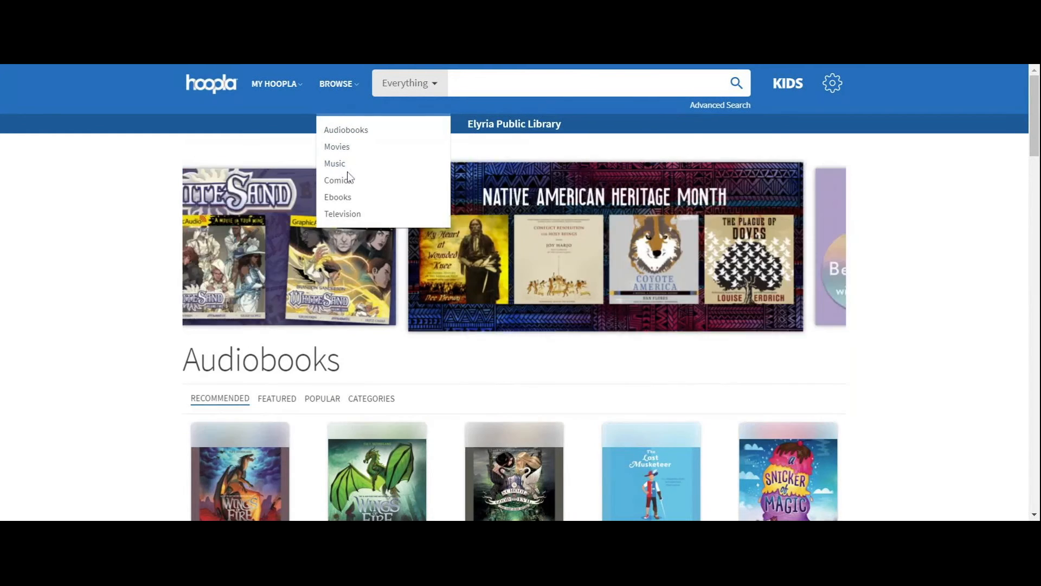
pyautogui.click(338, 197)
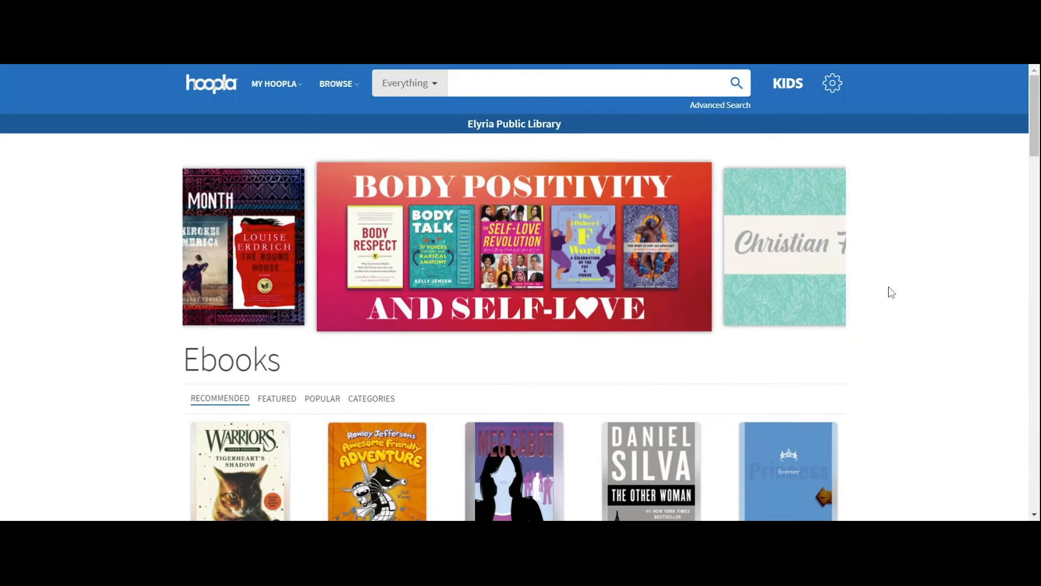
# Scroll to the recommended ebooks and open Erin Hunter's Tigerheart's Shadow
pyautogui.scroll(-3)
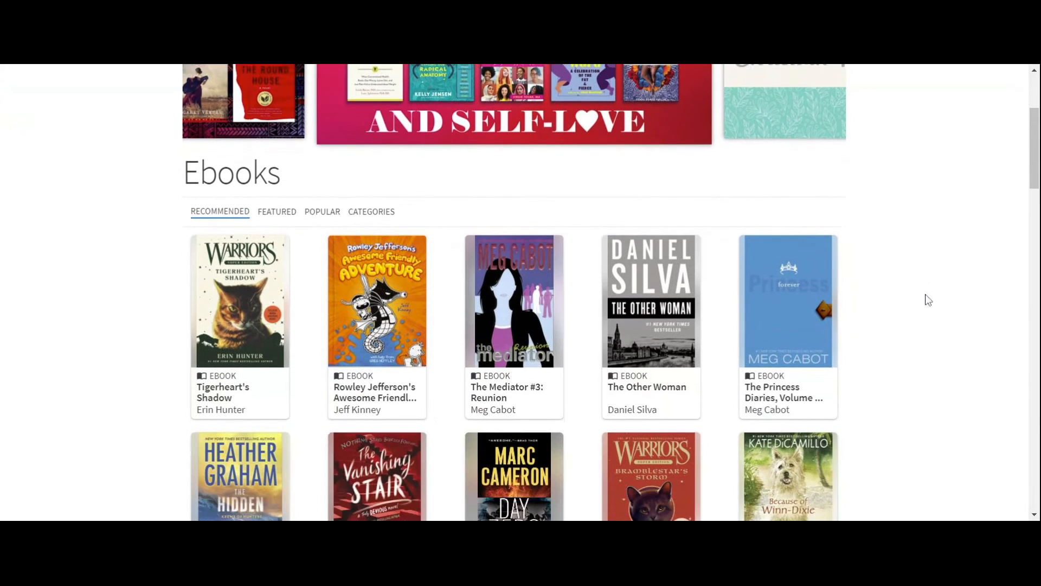
pyautogui.scroll(-3)
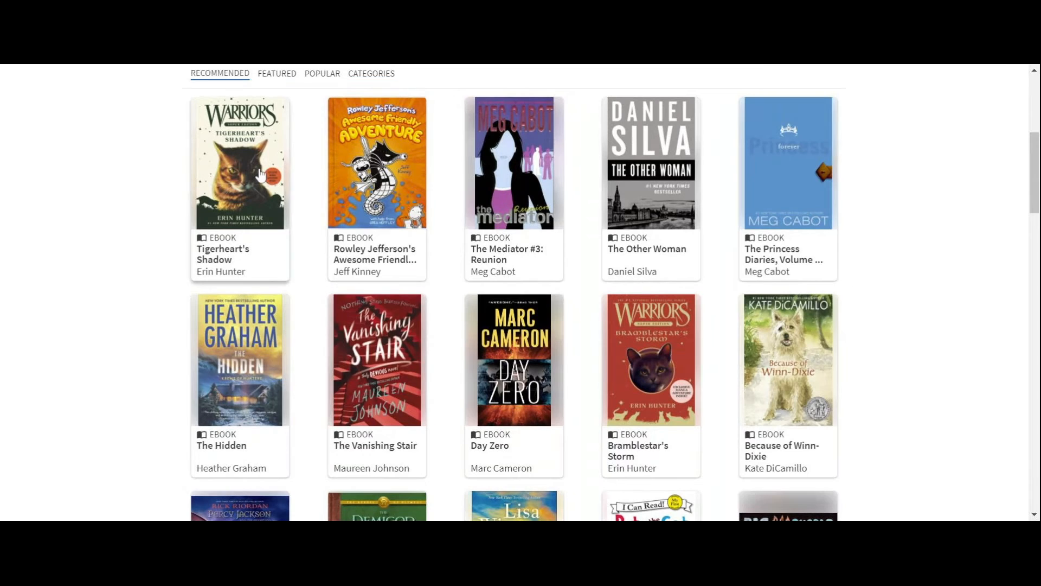
pyautogui.click(240, 164)
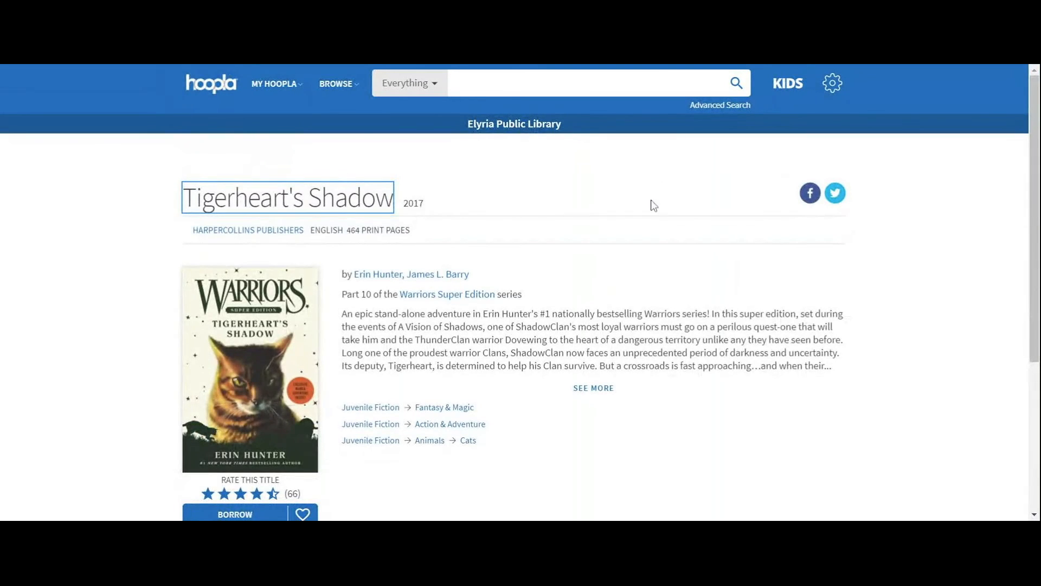
# Scroll down Tigerheart's Shadow's page to its 21-day borrowing terms and similar artists
pyautogui.scroll(-3)
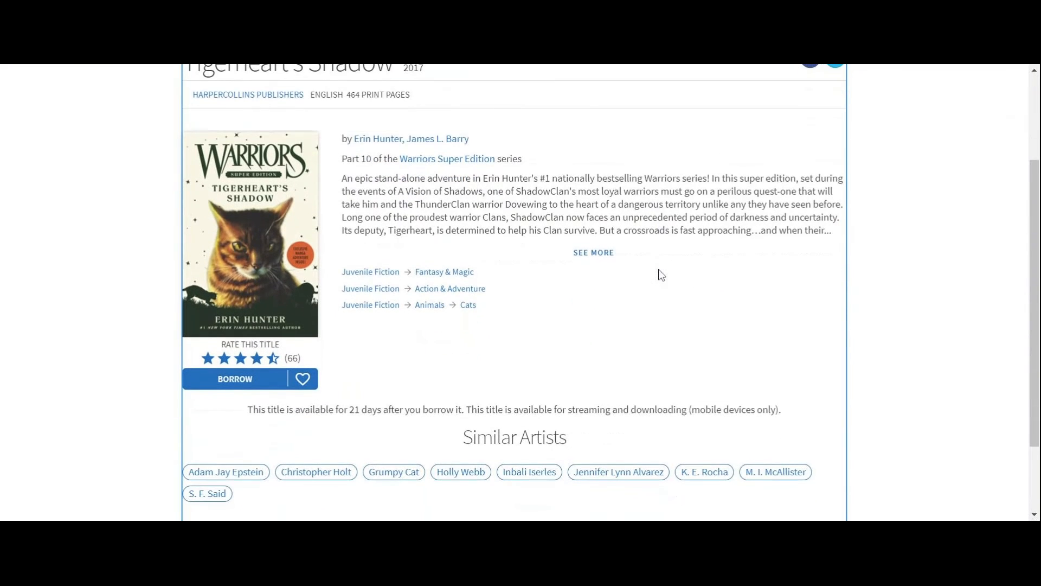
pyautogui.moveTo(265, 287)
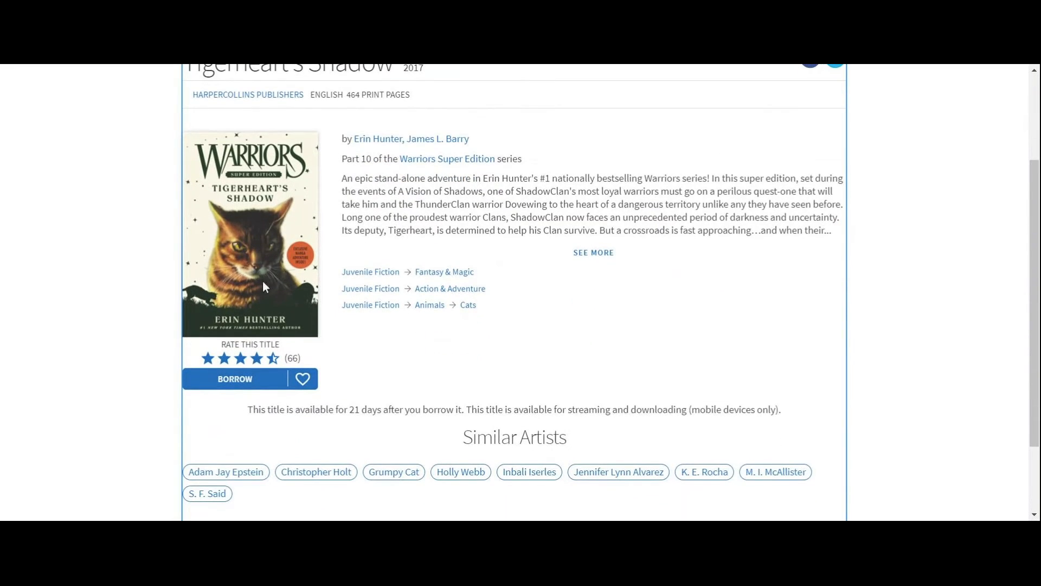
# Borrow Tigerheart's Shadow and confirm the 21-day loan returning November 26, 2020
pyautogui.click(235, 378)
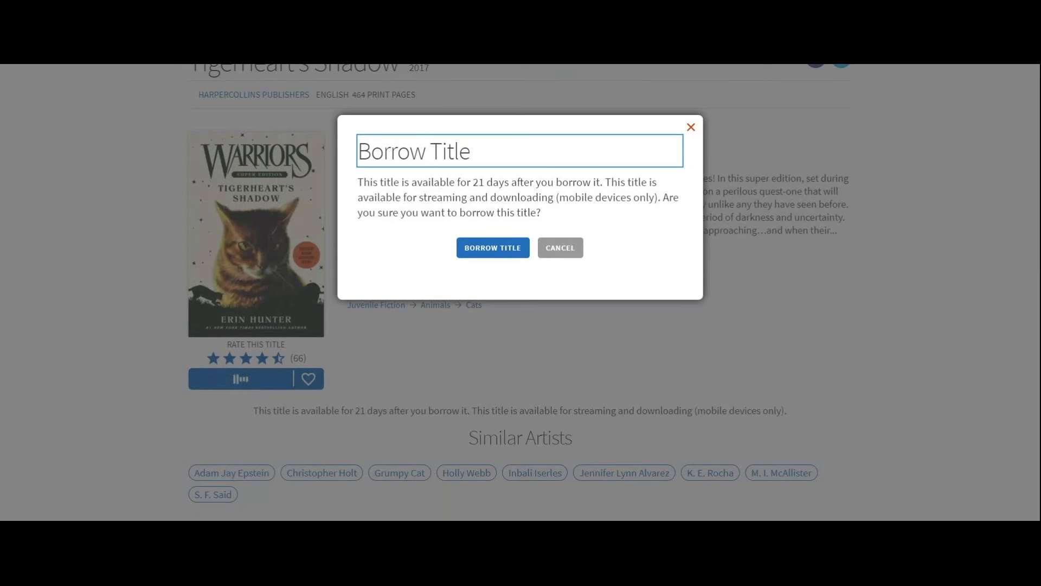
pyautogui.moveTo(479, 257)
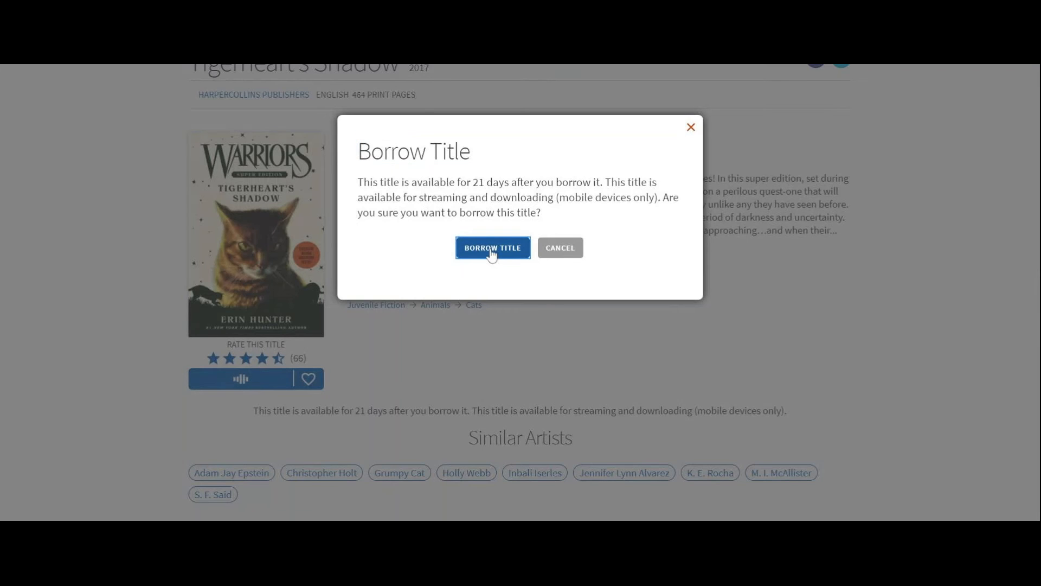
pyautogui.click(493, 247)
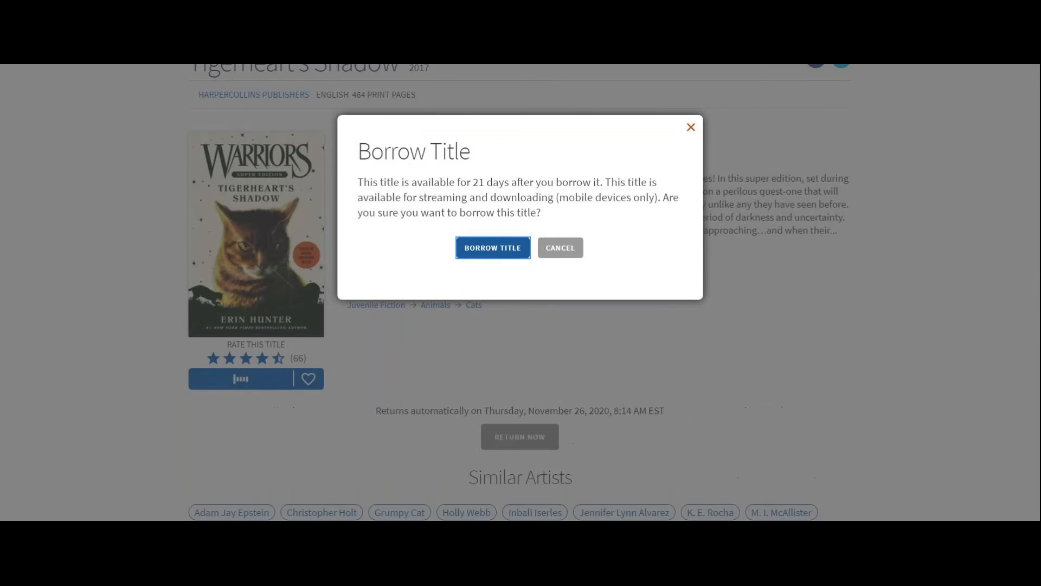
# Close the banner saying Tigerheart's Shadow is available through November 26
pyautogui.click(493, 247)
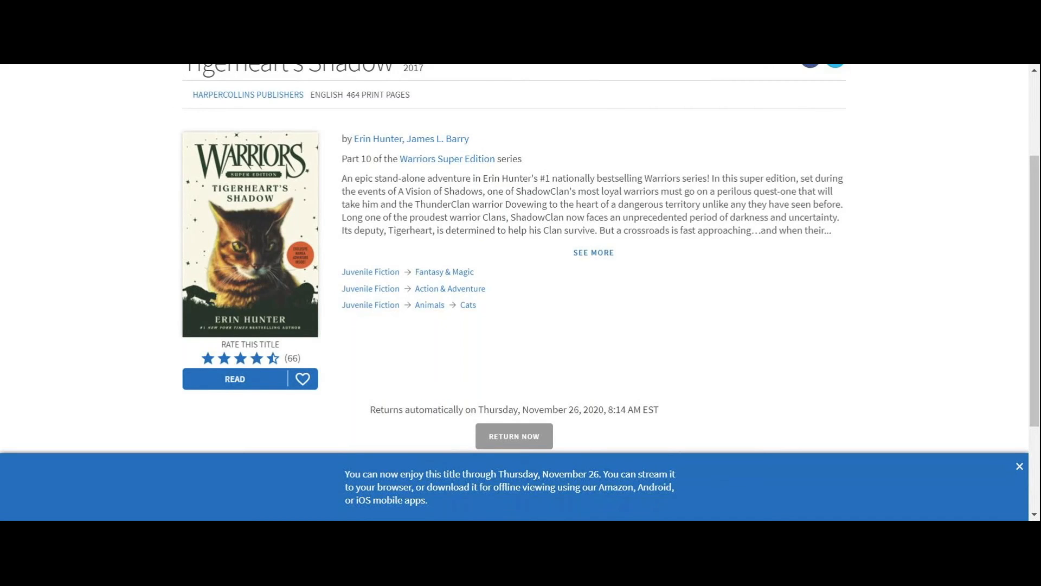
pyautogui.moveTo(623, 504)
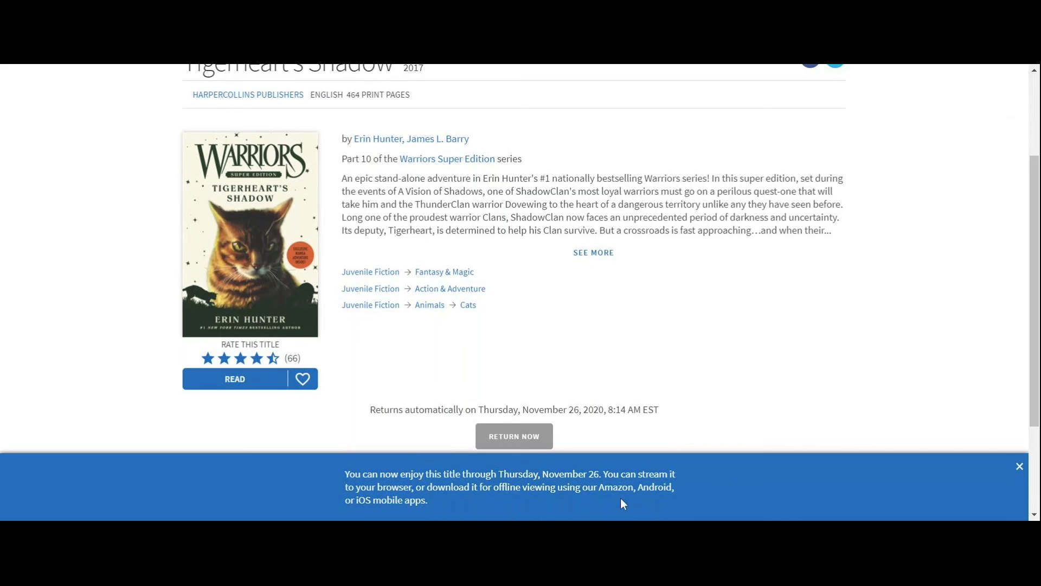
pyautogui.click(1018, 466)
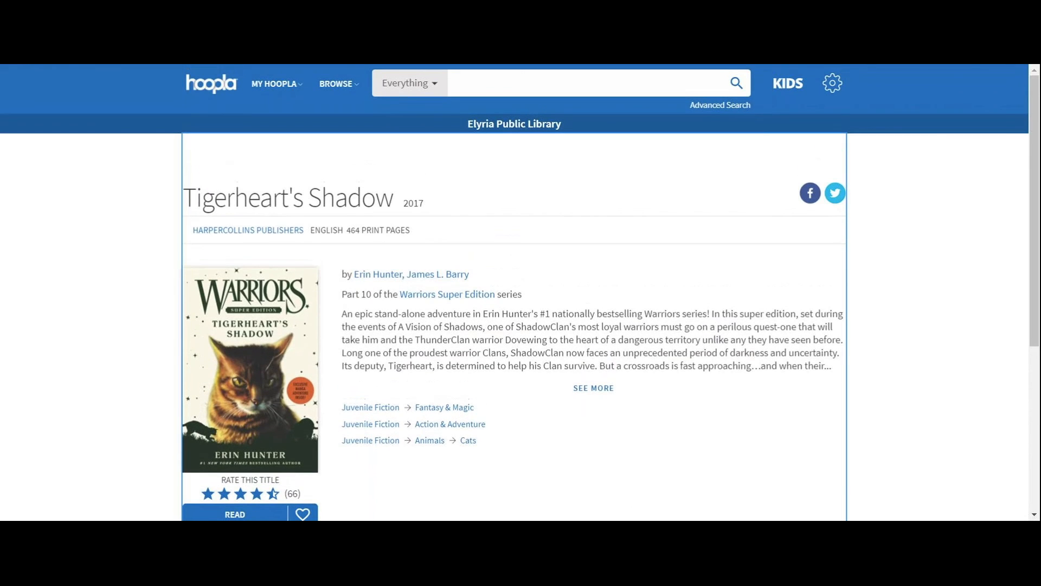
pyautogui.moveTo(481, 183)
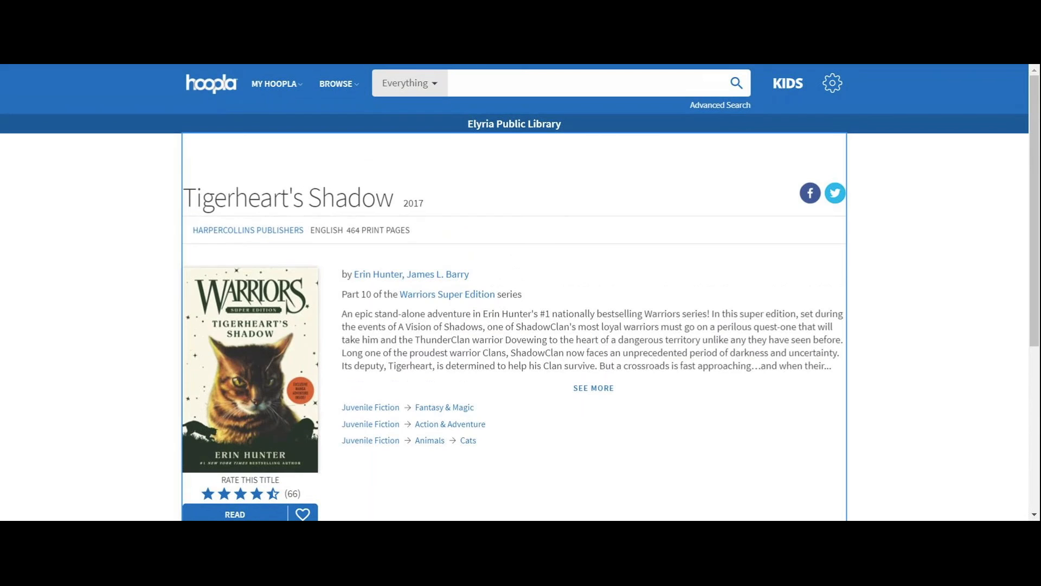
# Open Currently Borrowed from the My Hoopla menu
pyautogui.click(337, 84)
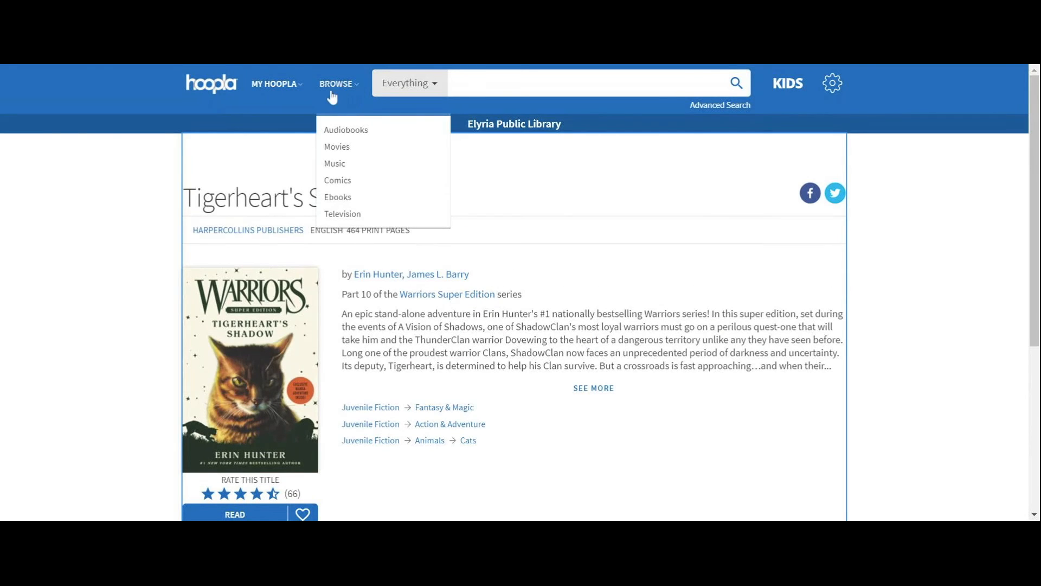
pyautogui.click(274, 83)
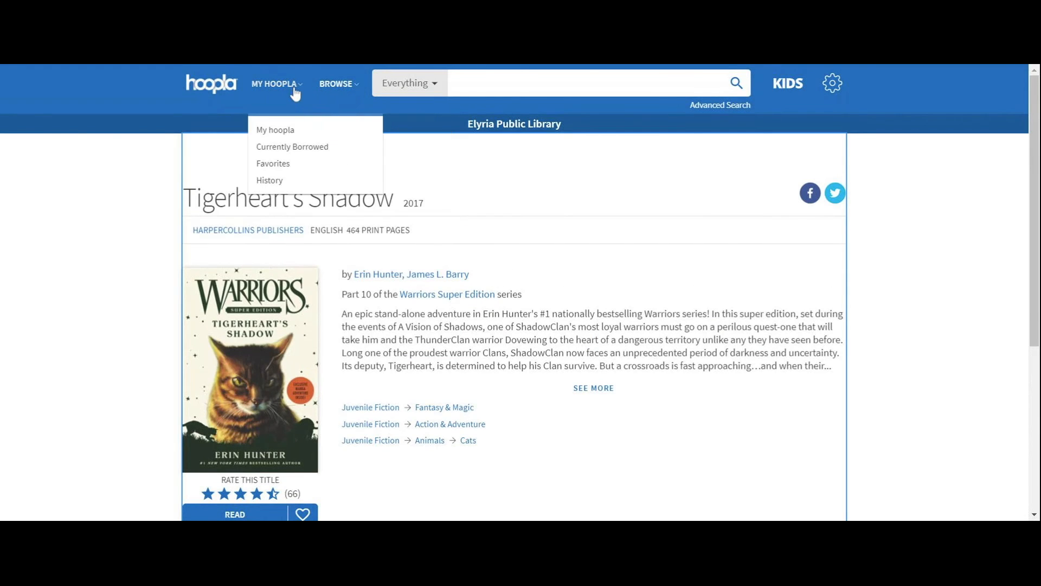
pyautogui.moveTo(285, 143)
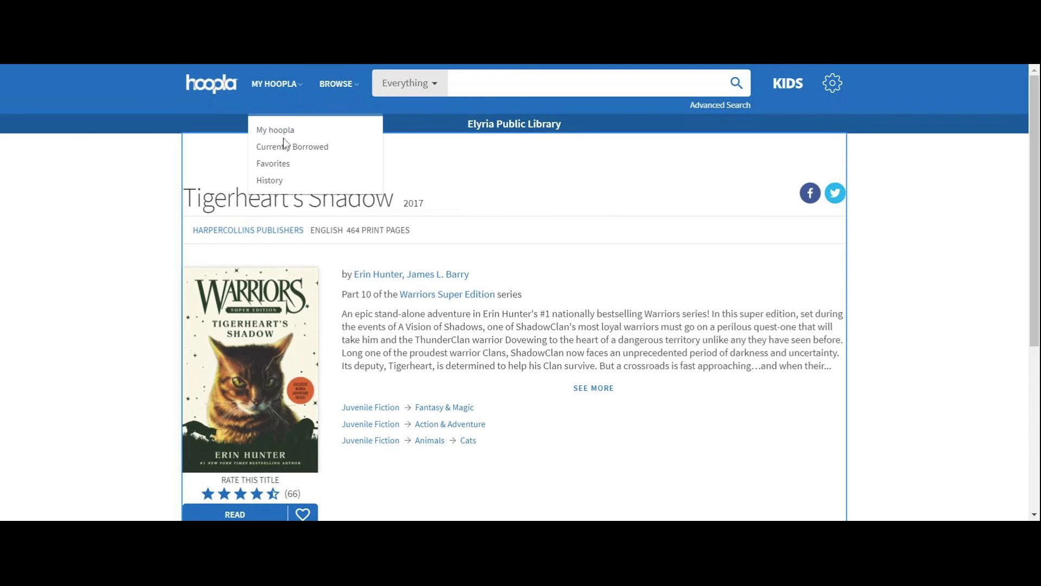
pyautogui.moveTo(286, 155)
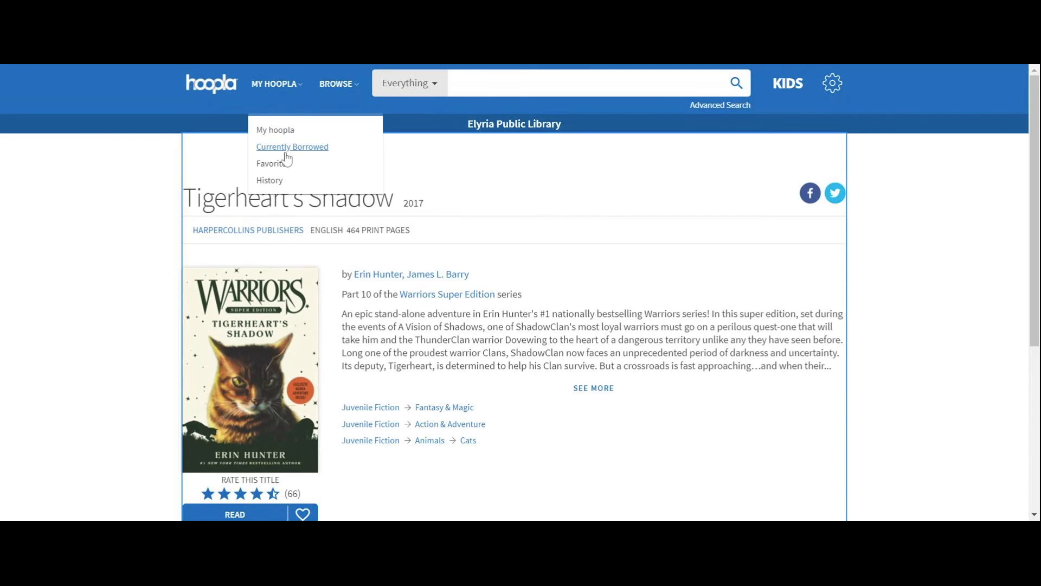
pyautogui.click(292, 146)
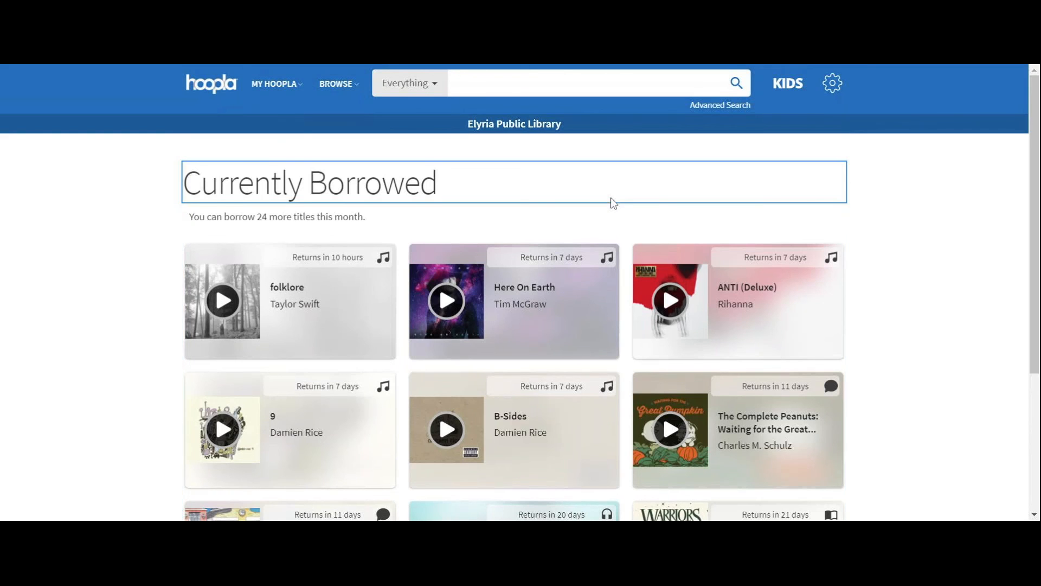
# Scroll through the Currently Borrowed list to find the Tigerheart's Shadow tile, returning in 21 days
pyautogui.scroll(-3)
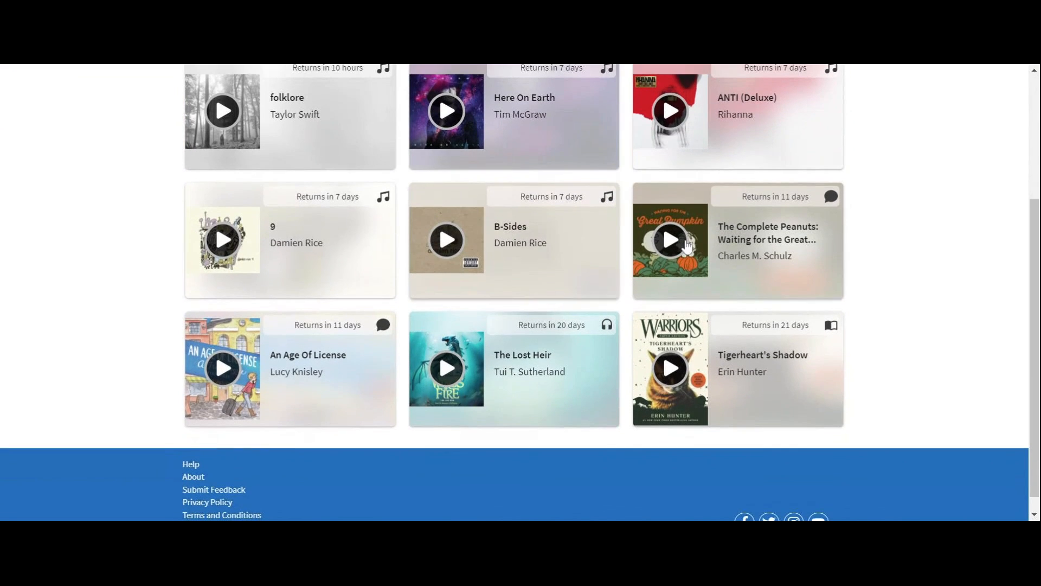
pyautogui.moveTo(793, 342)
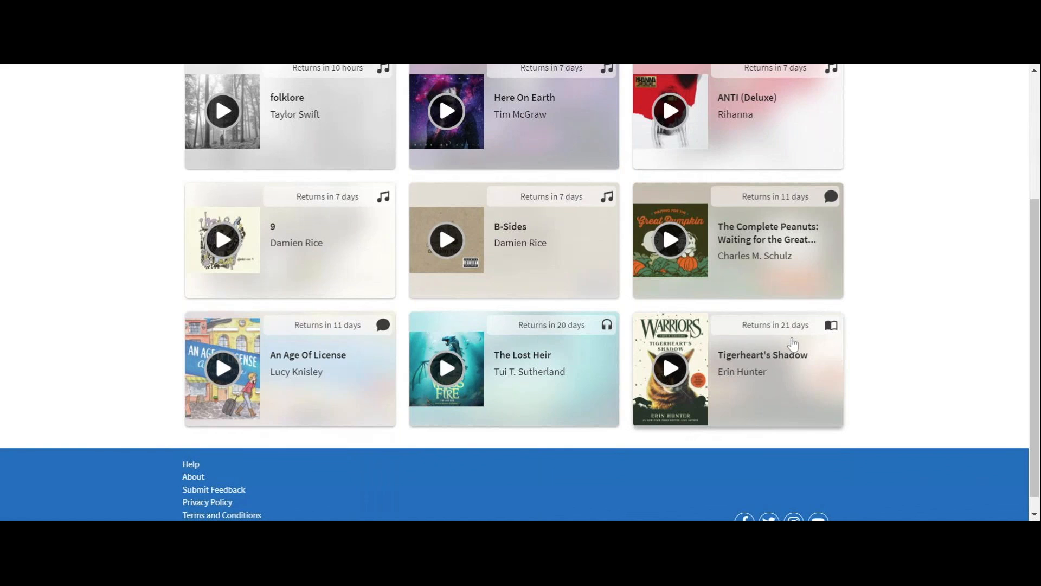
pyautogui.moveTo(895, 309)
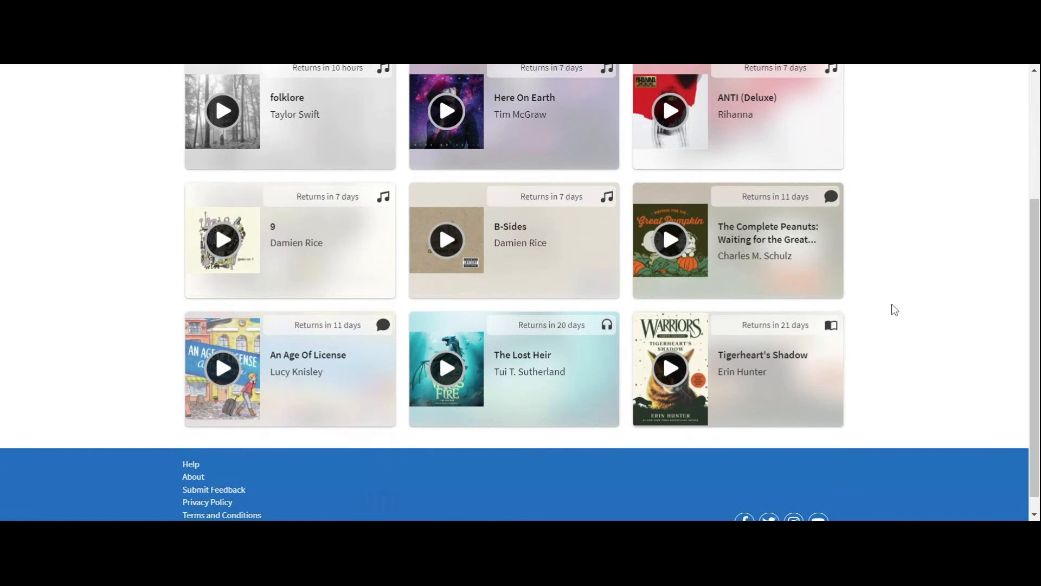
pyautogui.scroll(3)
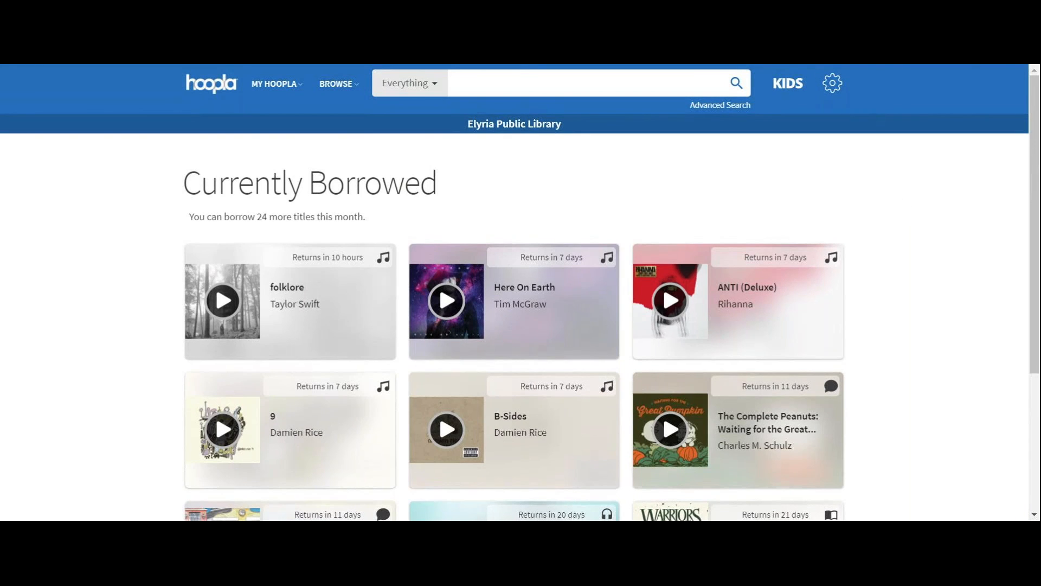
pyautogui.click(336, 83)
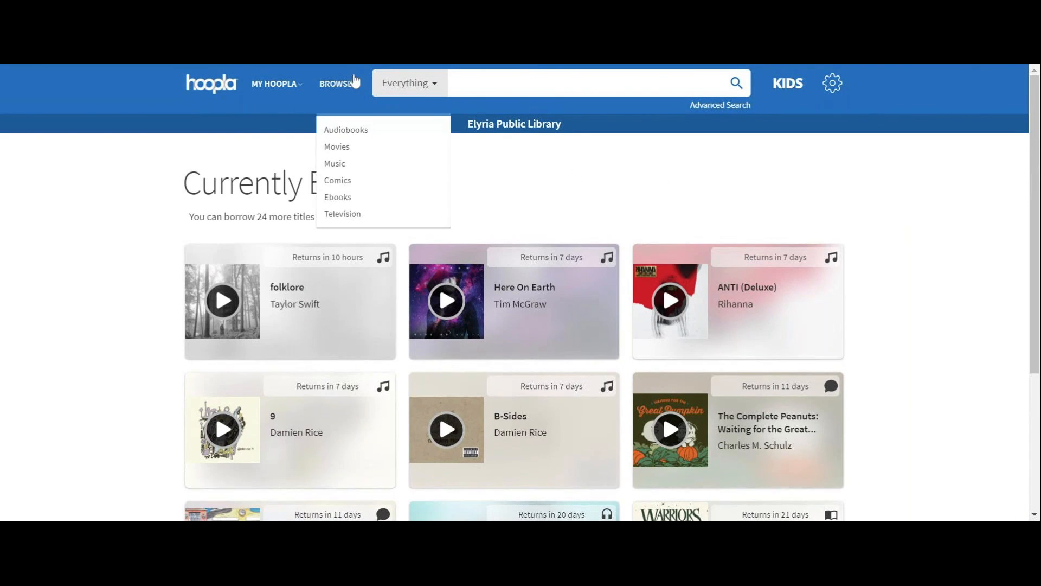
pyautogui.moveTo(672, 138)
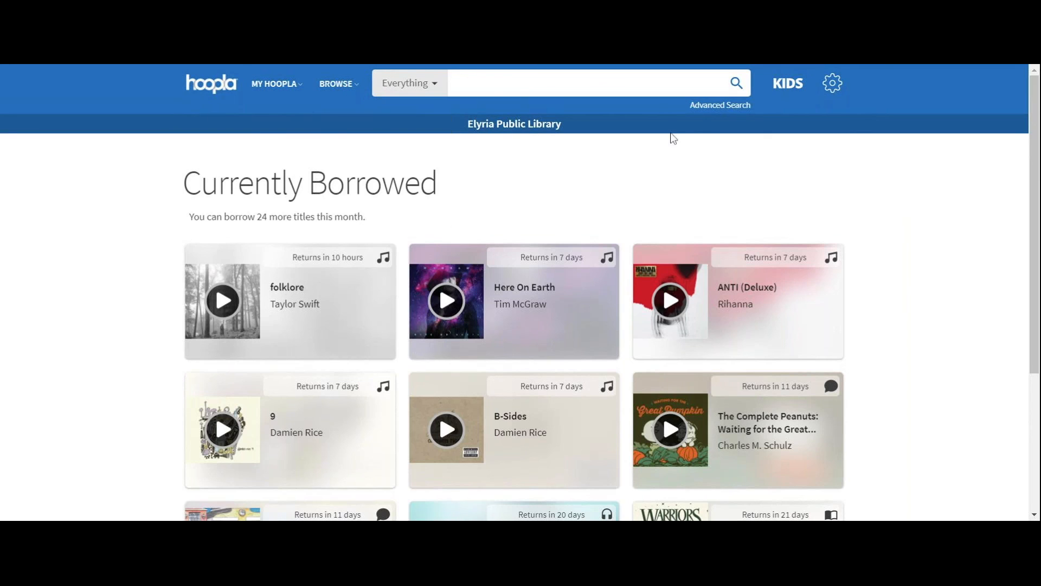
pyautogui.moveTo(795, 87)
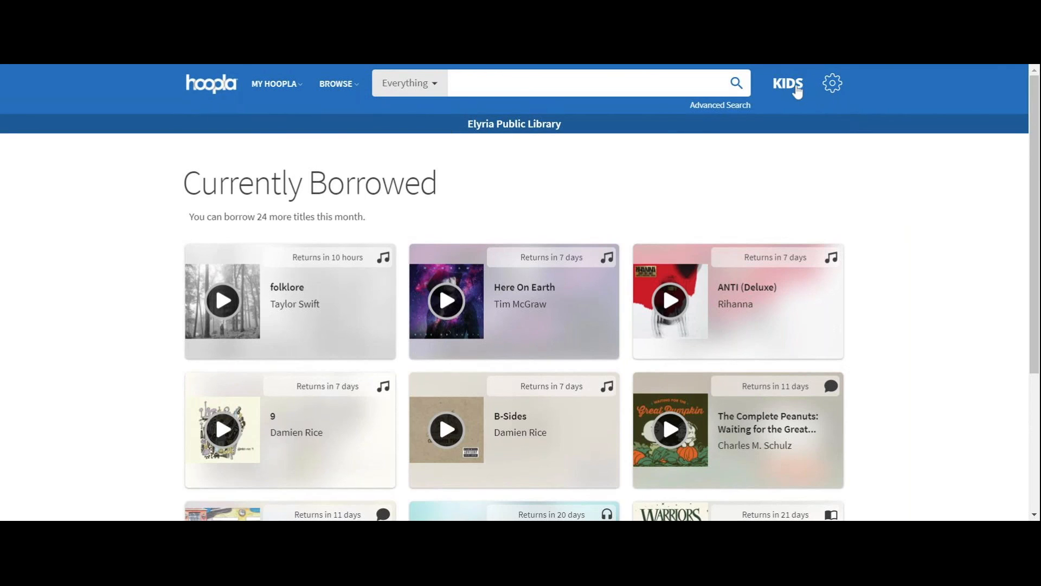
pyautogui.moveTo(783, 110)
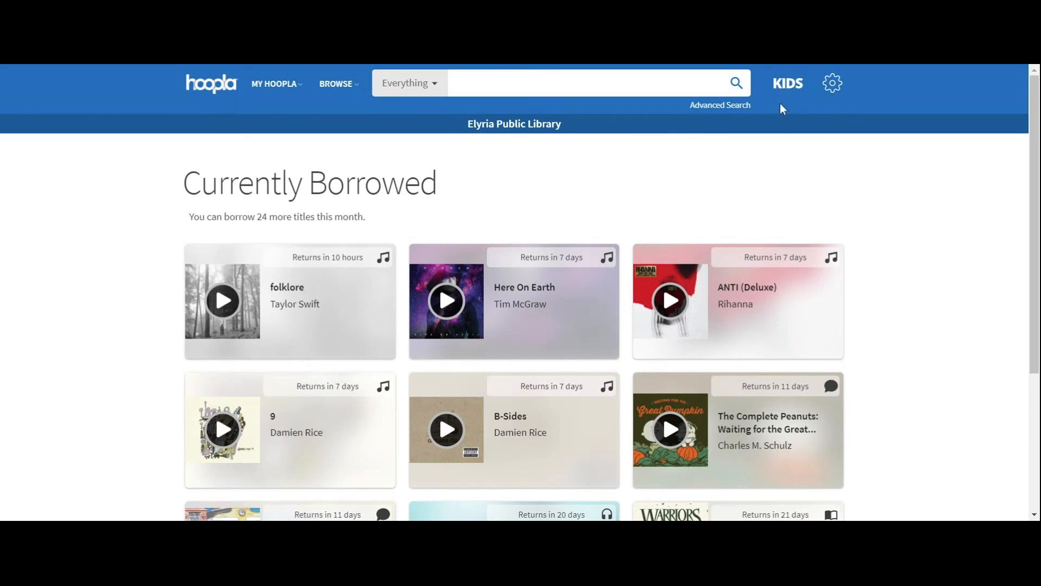
pyautogui.moveTo(794, 131)
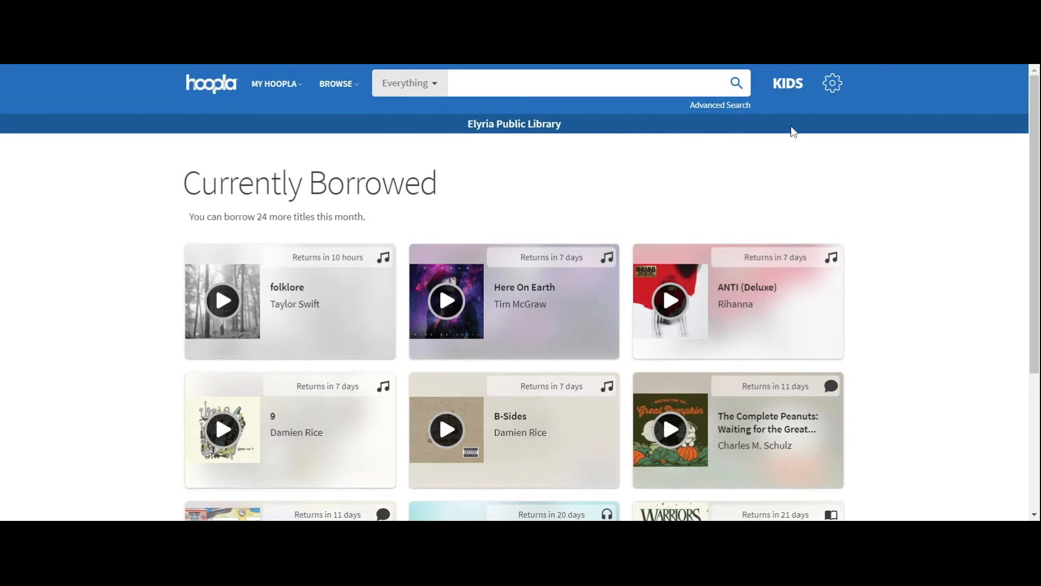